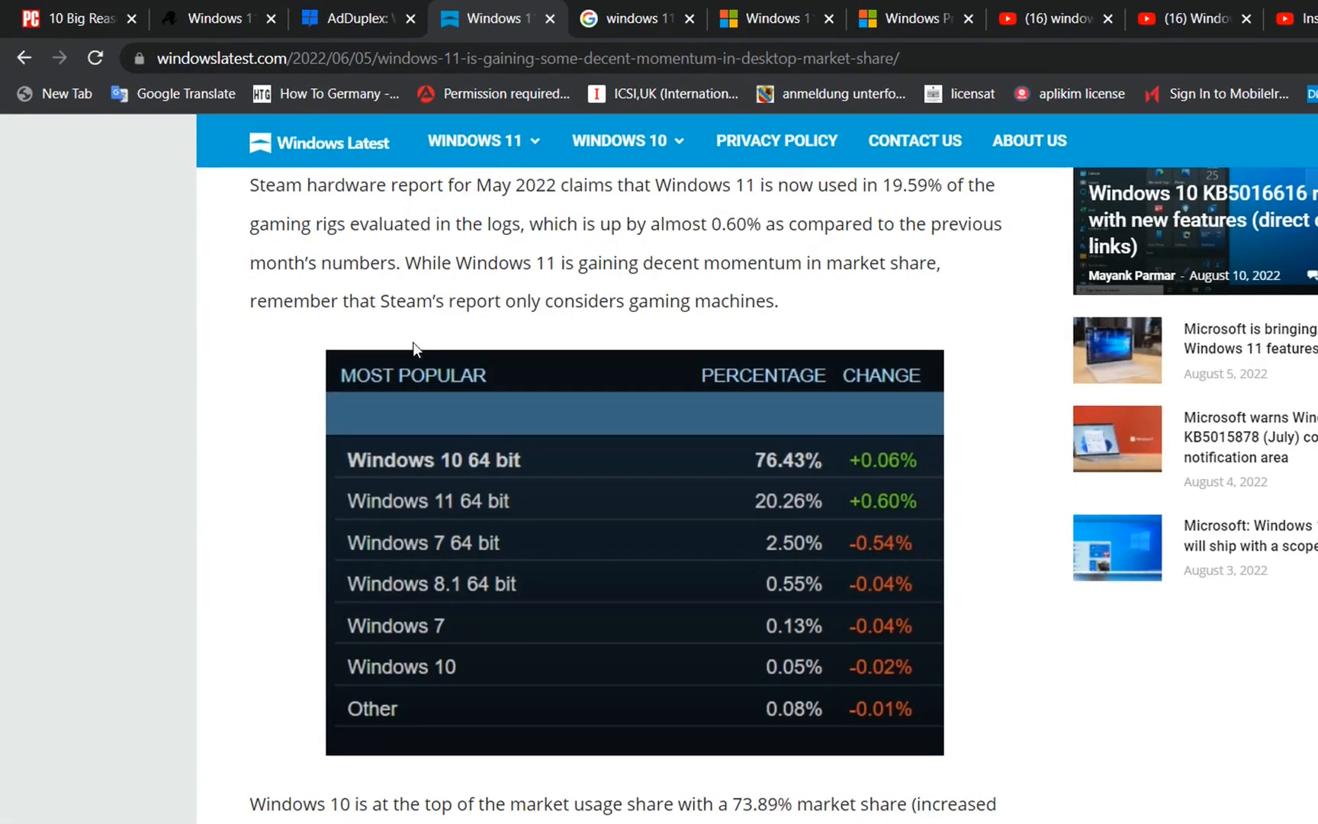
{"action": "mouse_move", "coordinate": [889, 294]}
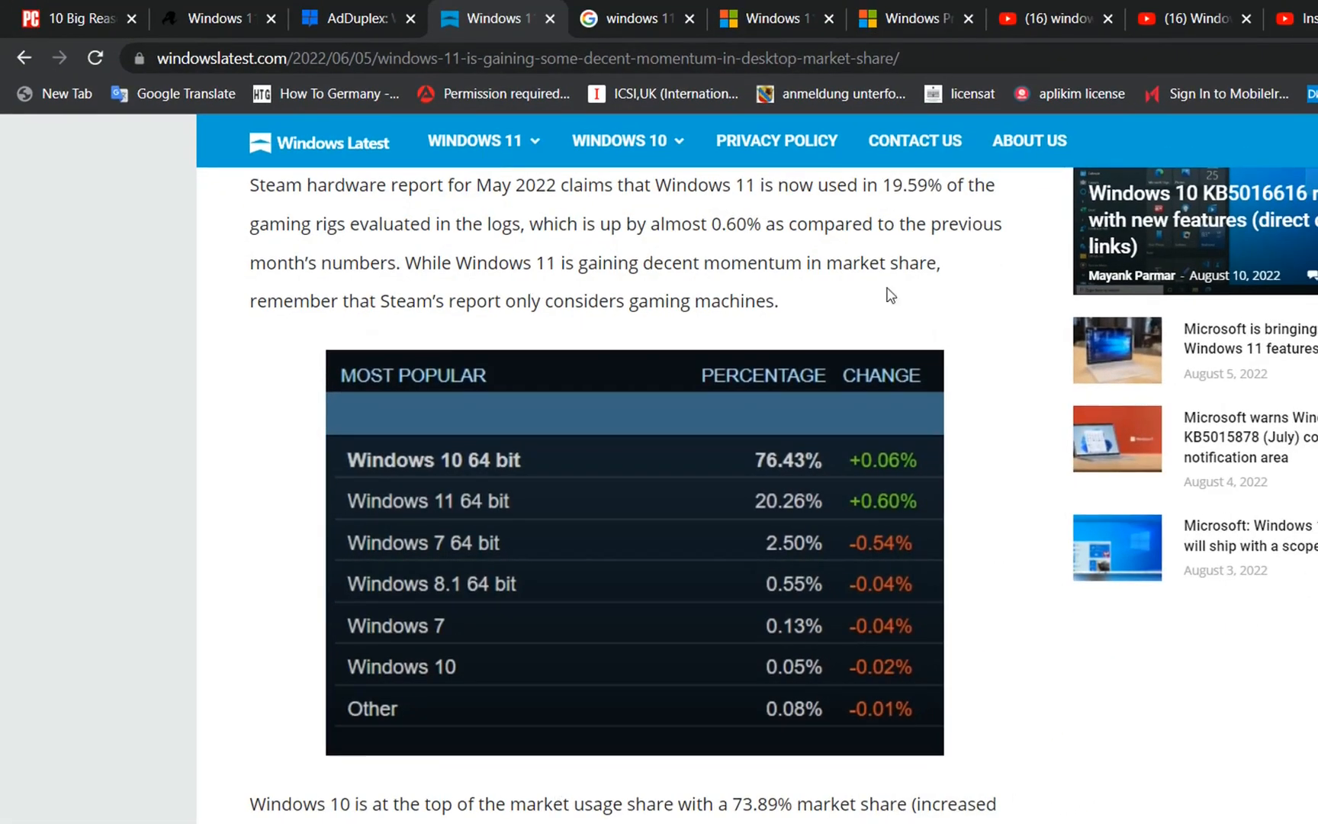
{"action": "mouse_move", "coordinate": [590, 515]}
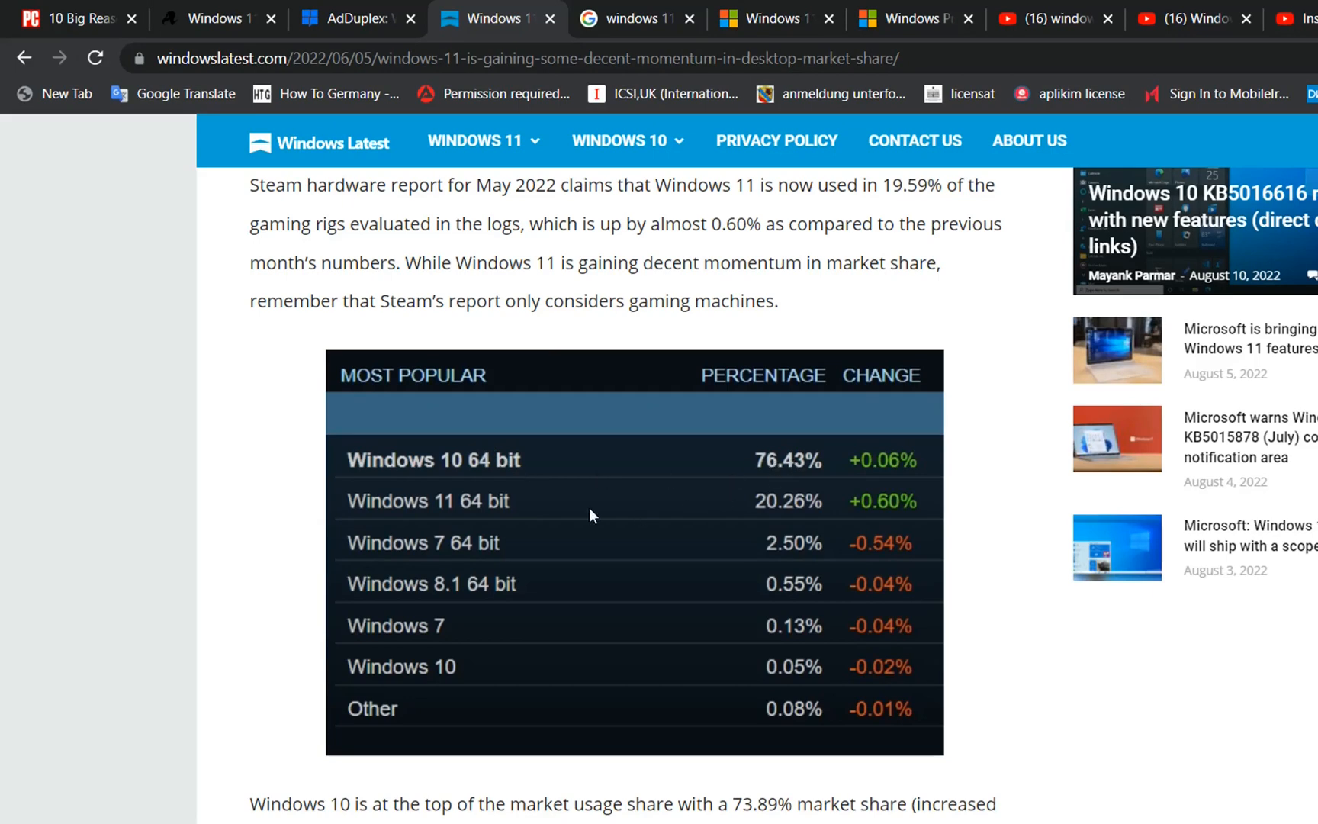
{"action": "mouse_move", "coordinate": [218, 50]}
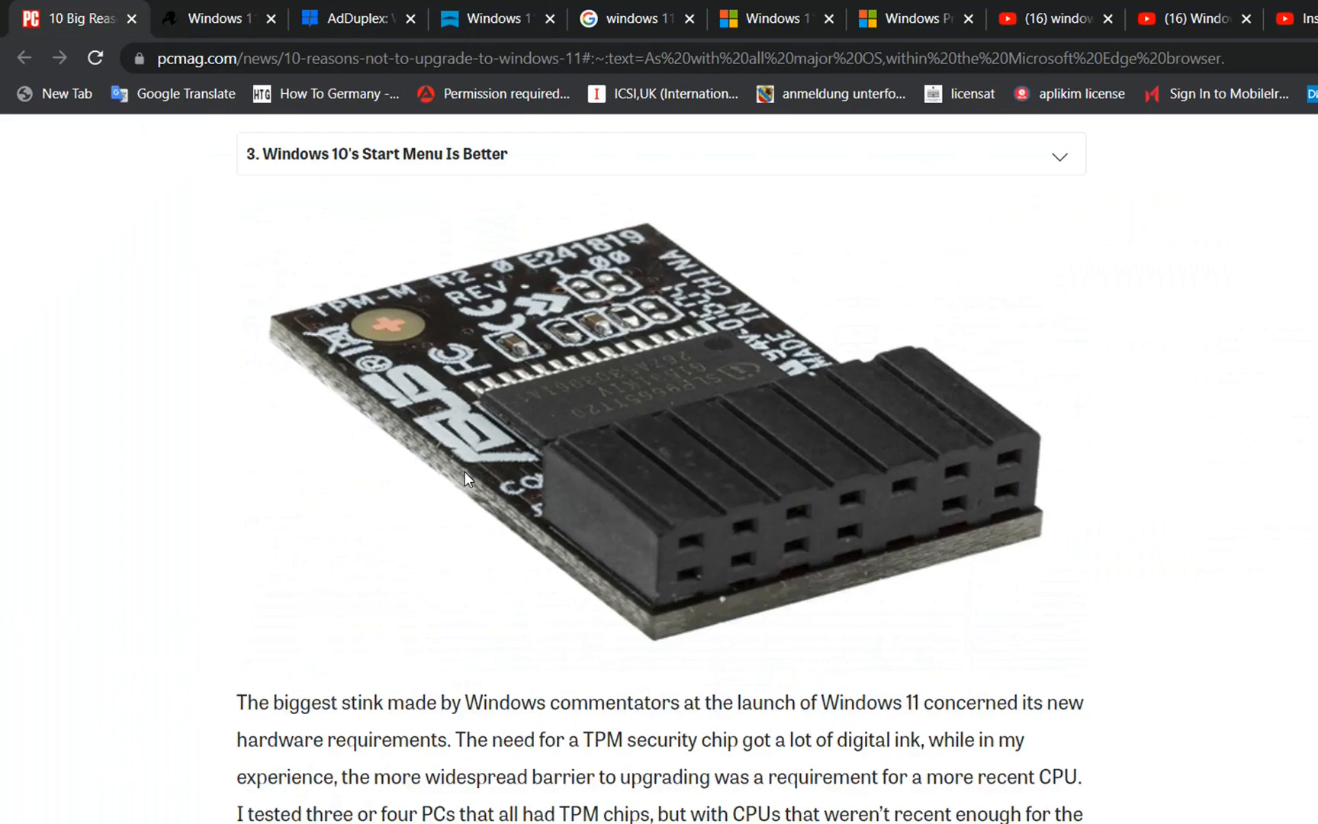
Step: Highlight the PCMag headline '10 Big Reasons Not to Upgrade to Windows 11' and read down to reason one
{"action": "scroll", "scroll_direction": "up", "scroll_amount": 3}
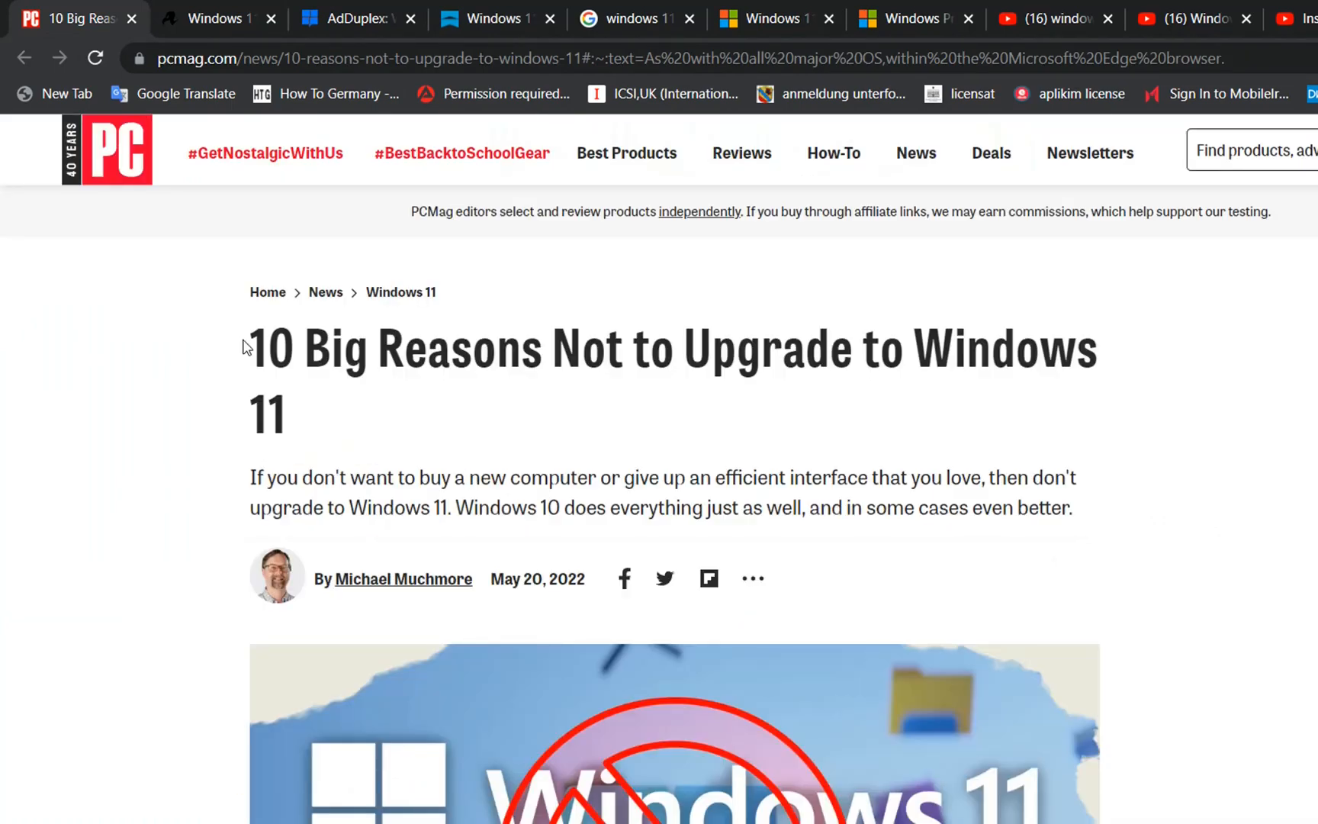
{"action": "left_click_drag", "start_coordinate": [248, 348], "coordinate": [529, 563]}
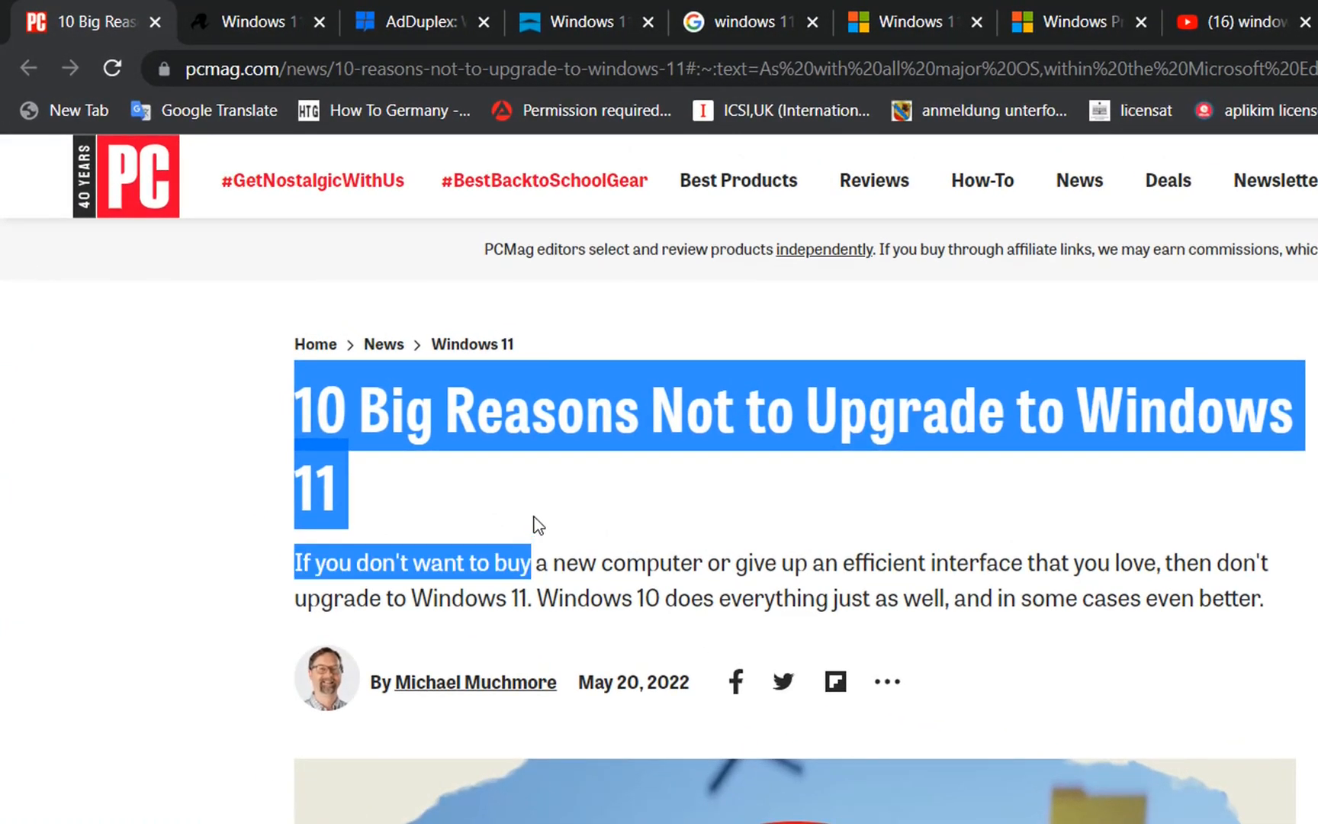
{"action": "scroll", "scroll_direction": "down", "scroll_amount": 3}
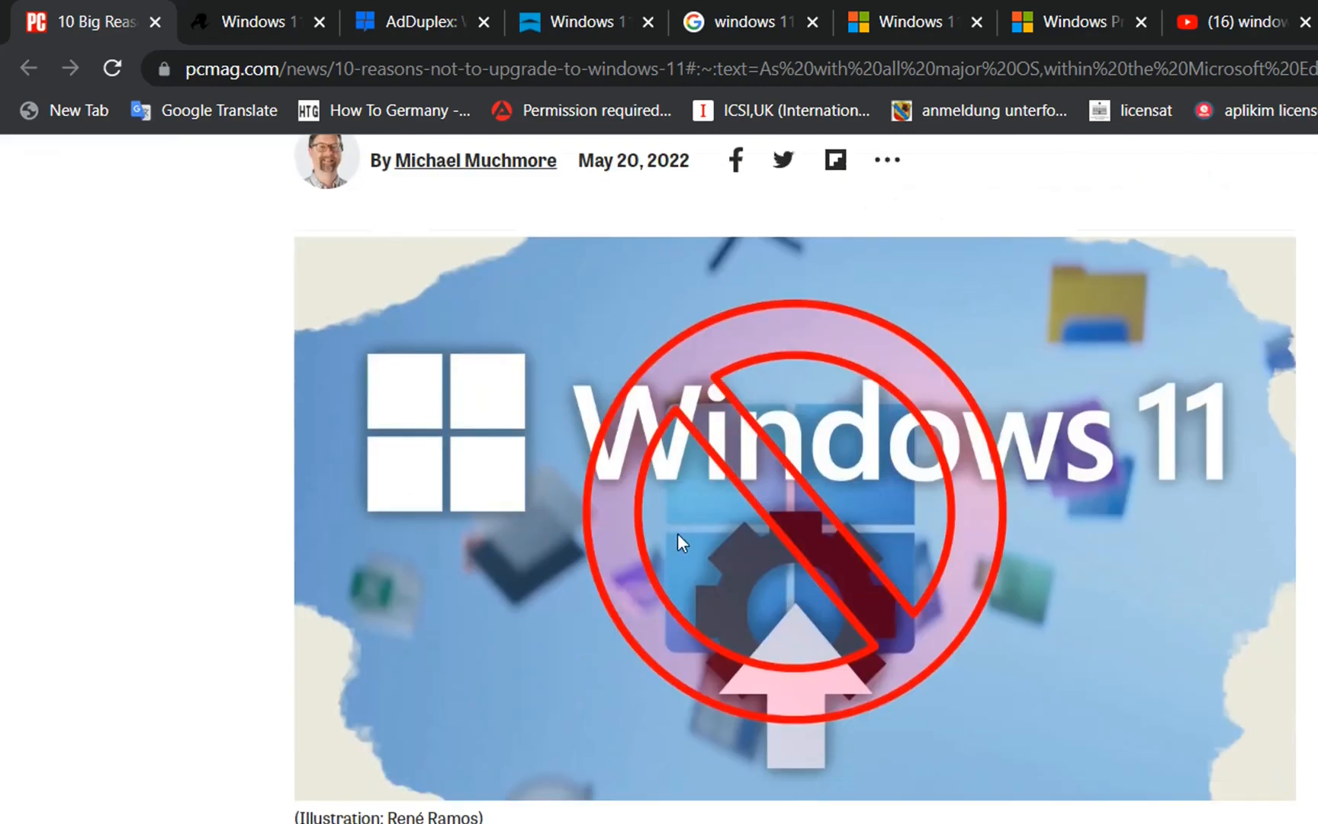
{"action": "scroll", "scroll_direction": "down", "scroll_amount": 3}
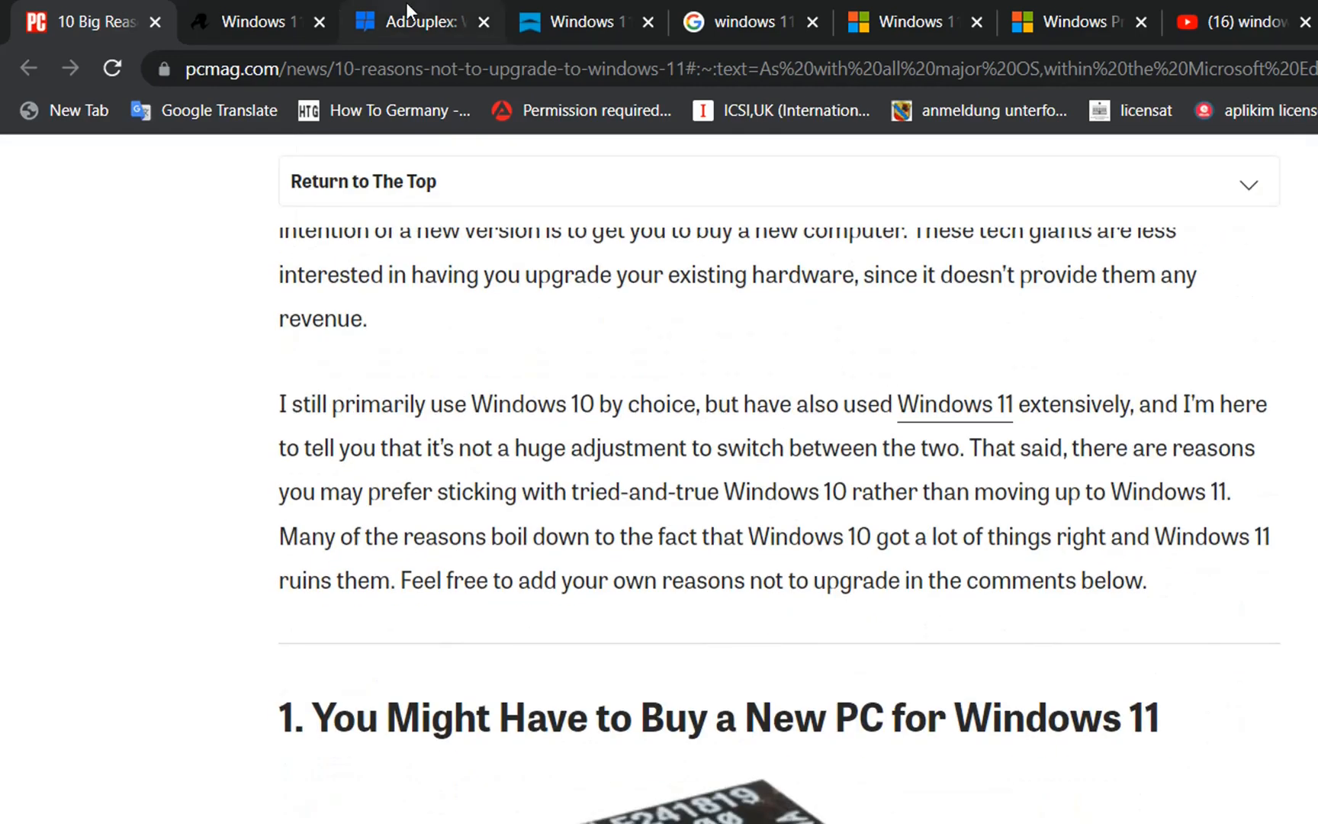
Step: Return to the Windows Latest article and read down to the GenuineIntel/AuthenticAMD share table
{"action": "left_click", "coordinate": [584, 21]}
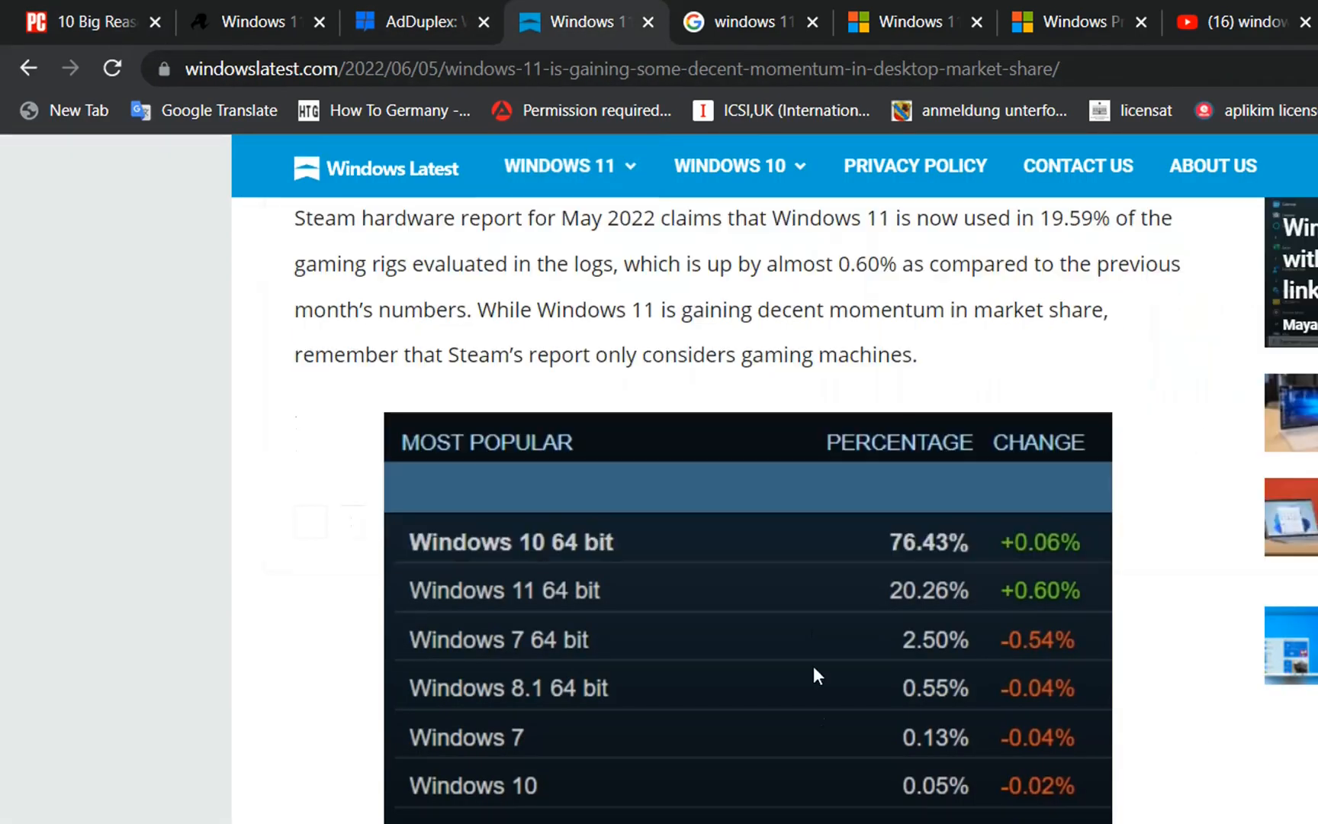
{"action": "scroll", "scroll_direction": "down", "scroll_amount": 3}
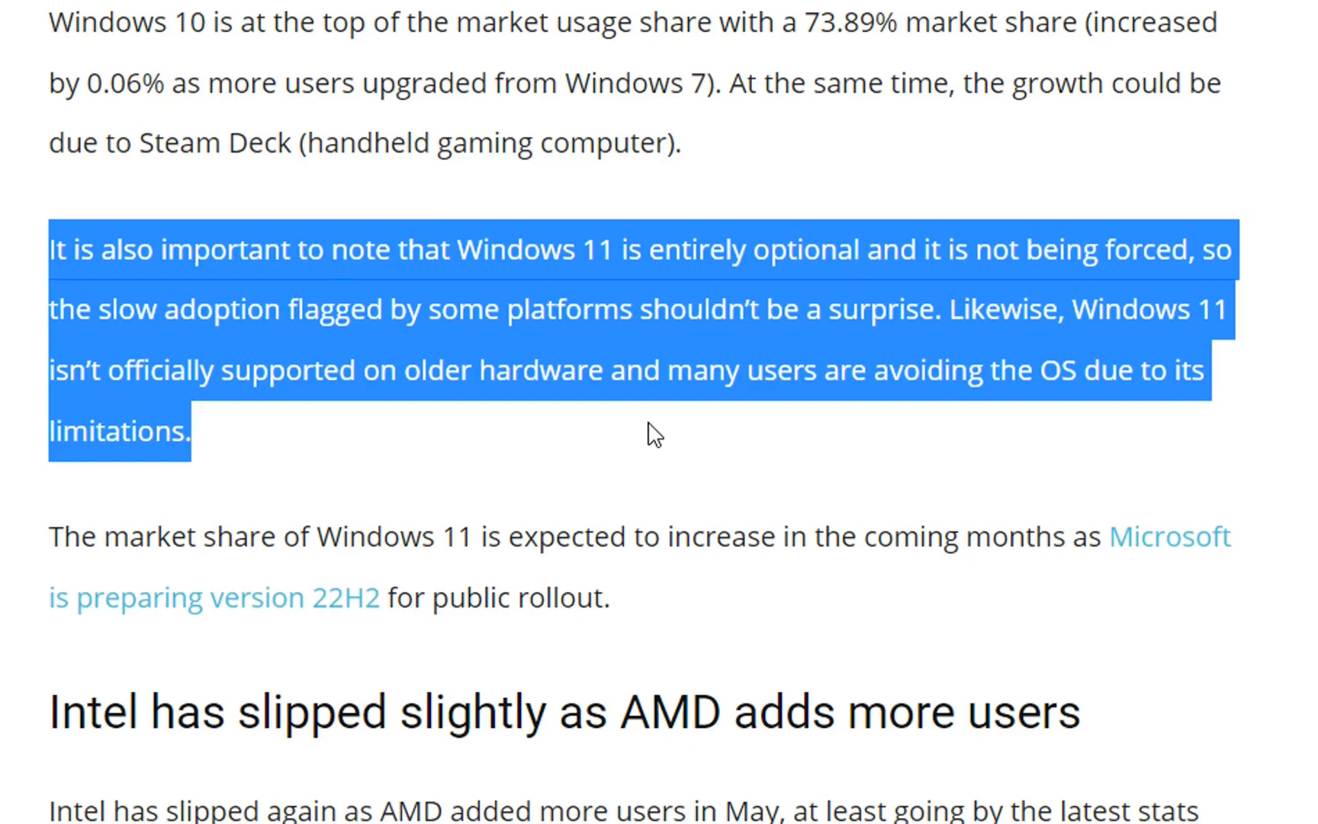
{"action": "scroll", "scroll_direction": "down", "scroll_amount": 3}
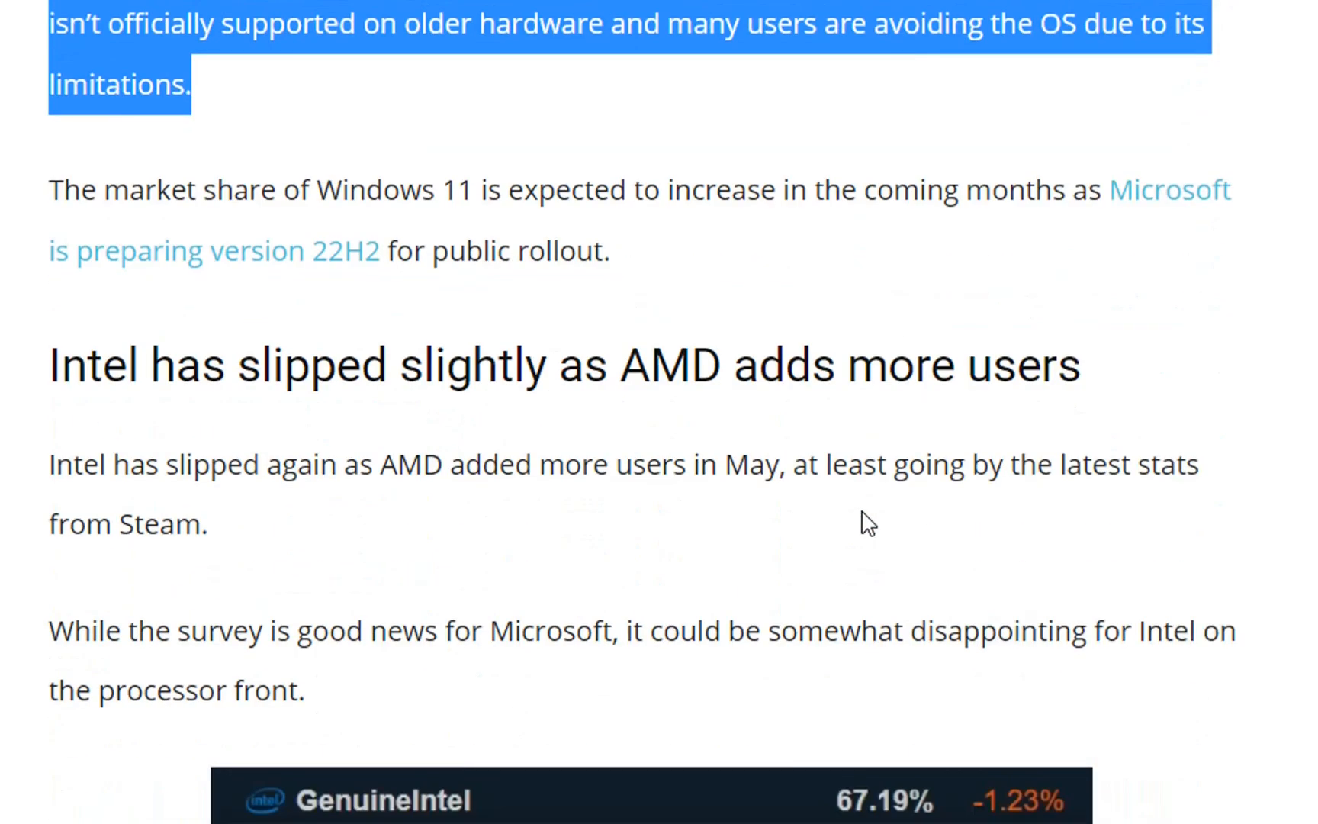
{"action": "scroll", "scroll_direction": "down", "scroll_amount": 3}
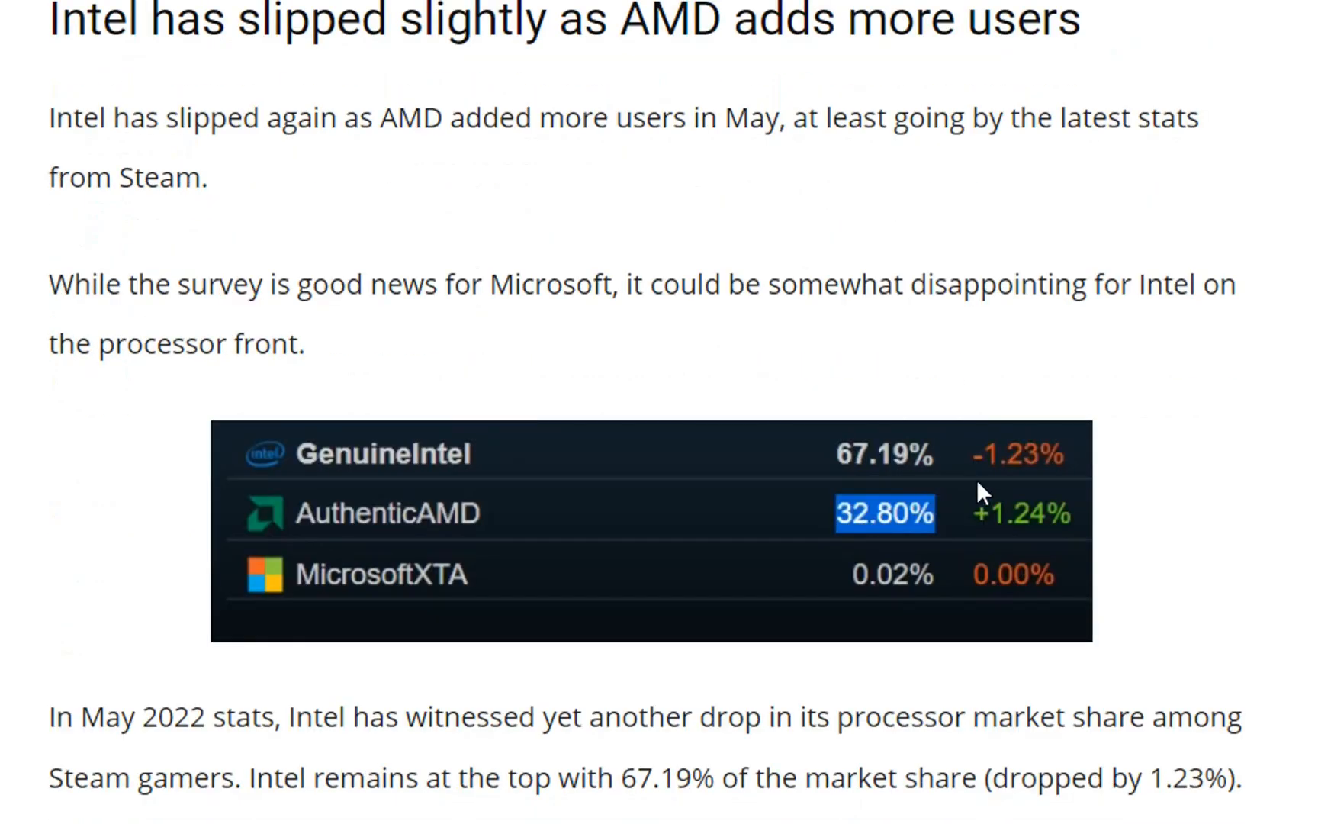
{"action": "scroll", "scroll_direction": "down", "scroll_amount": 3}
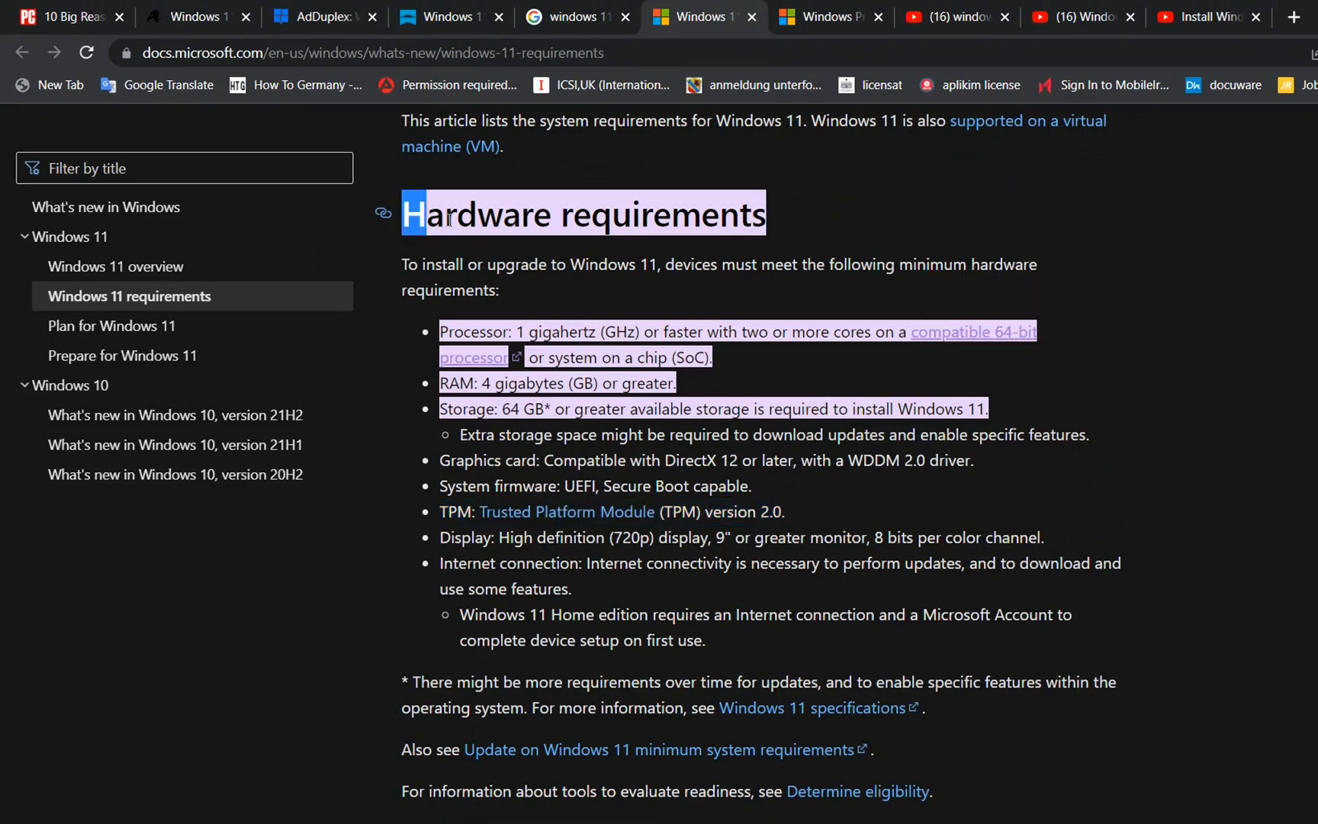
Step: Highlight the processor, RAM and storage bullets, then review the processor table down to the Windows 11 row
{"action": "left_click_drag", "start_coordinate": [422, 215], "coordinate": [991, 435]}
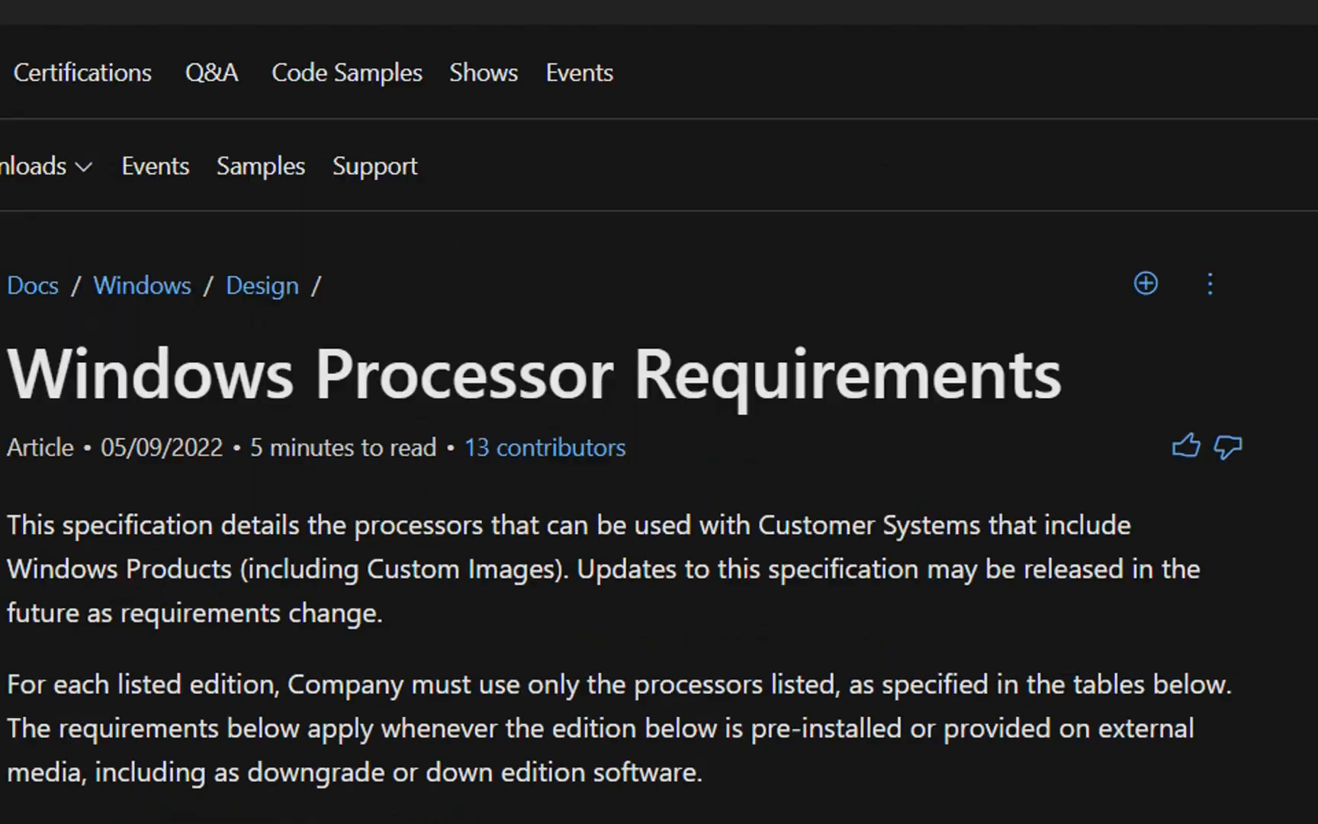
{"action": "scroll", "scroll_direction": "down", "scroll_amount": 3}
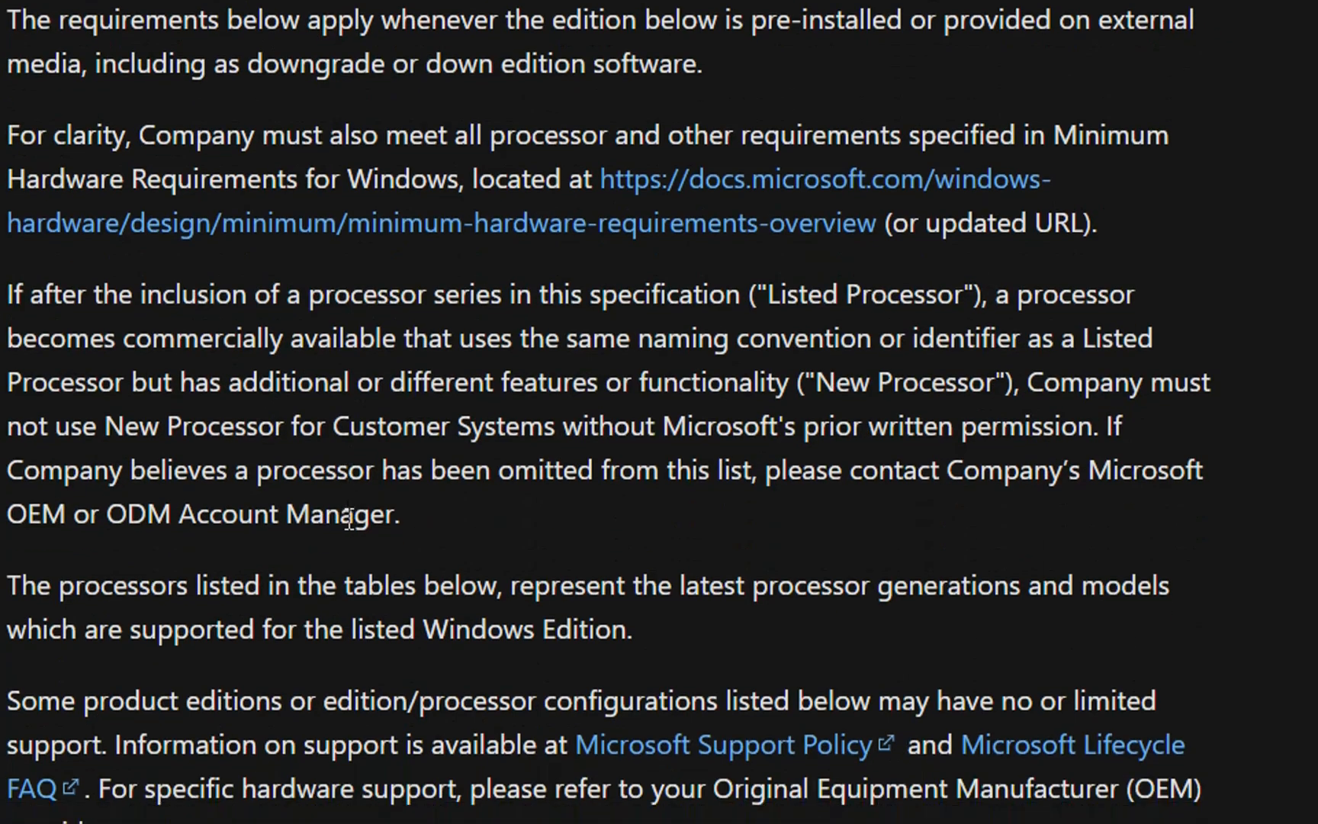
{"action": "scroll", "scroll_direction": "down", "scroll_amount": 3}
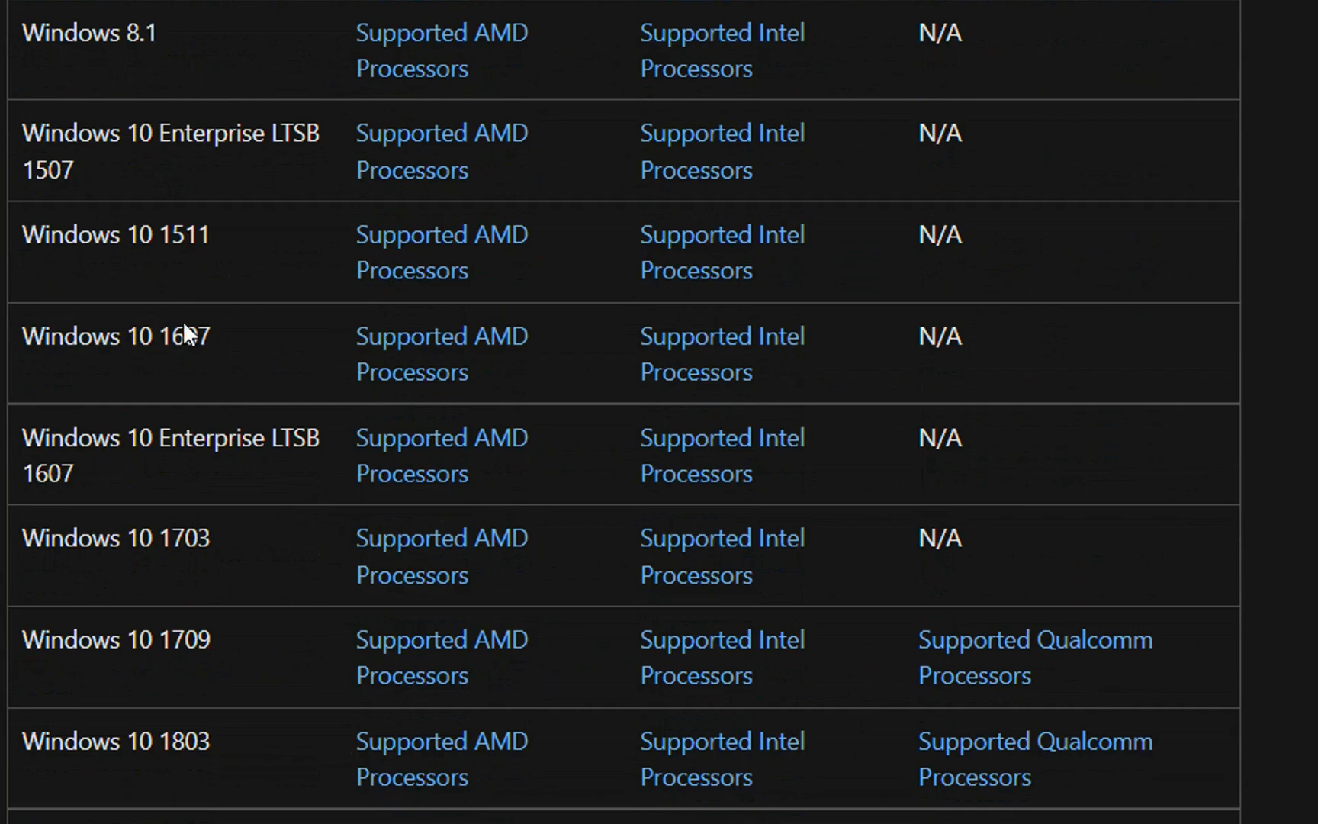
{"action": "scroll", "scroll_direction": "down", "scroll_amount": 3}
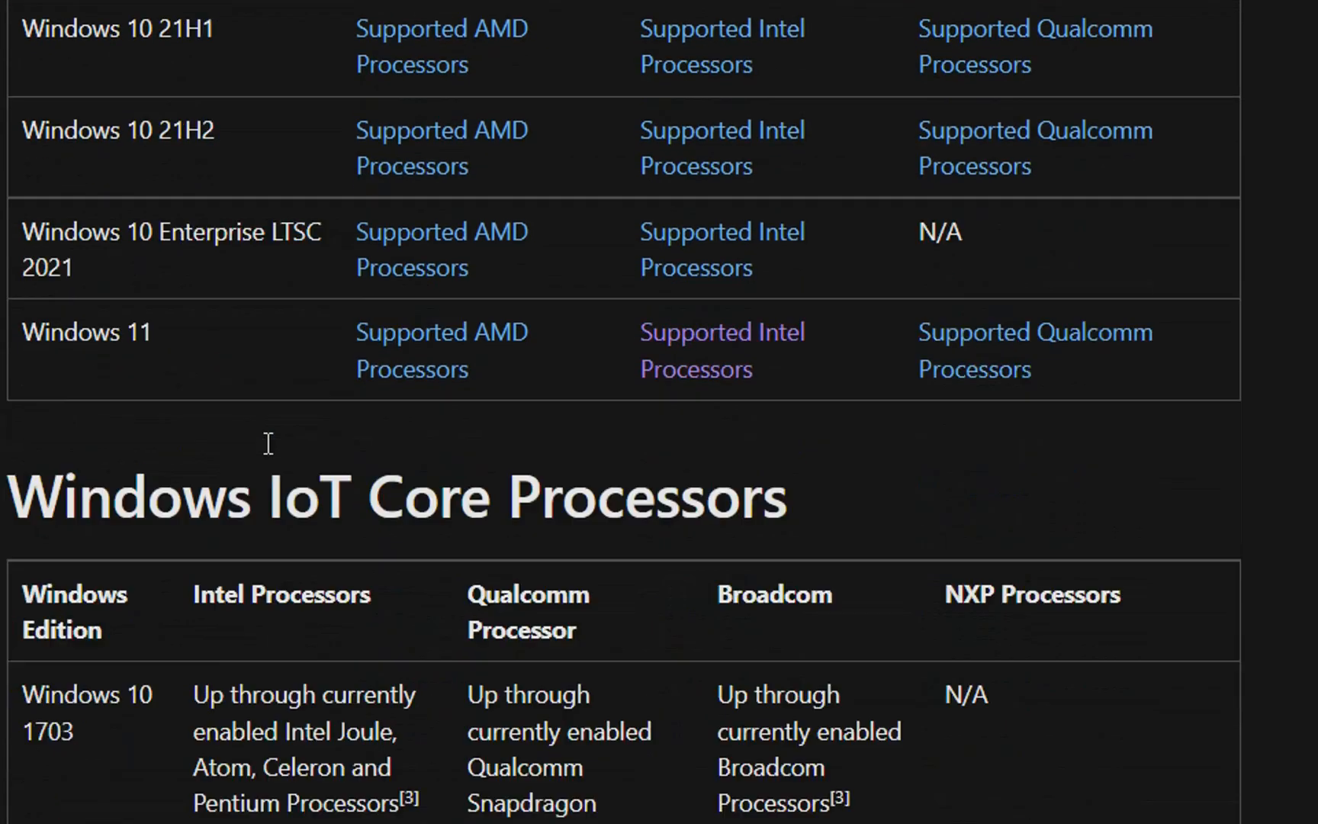
{"action": "scroll", "scroll_direction": "up", "scroll_amount": 3}
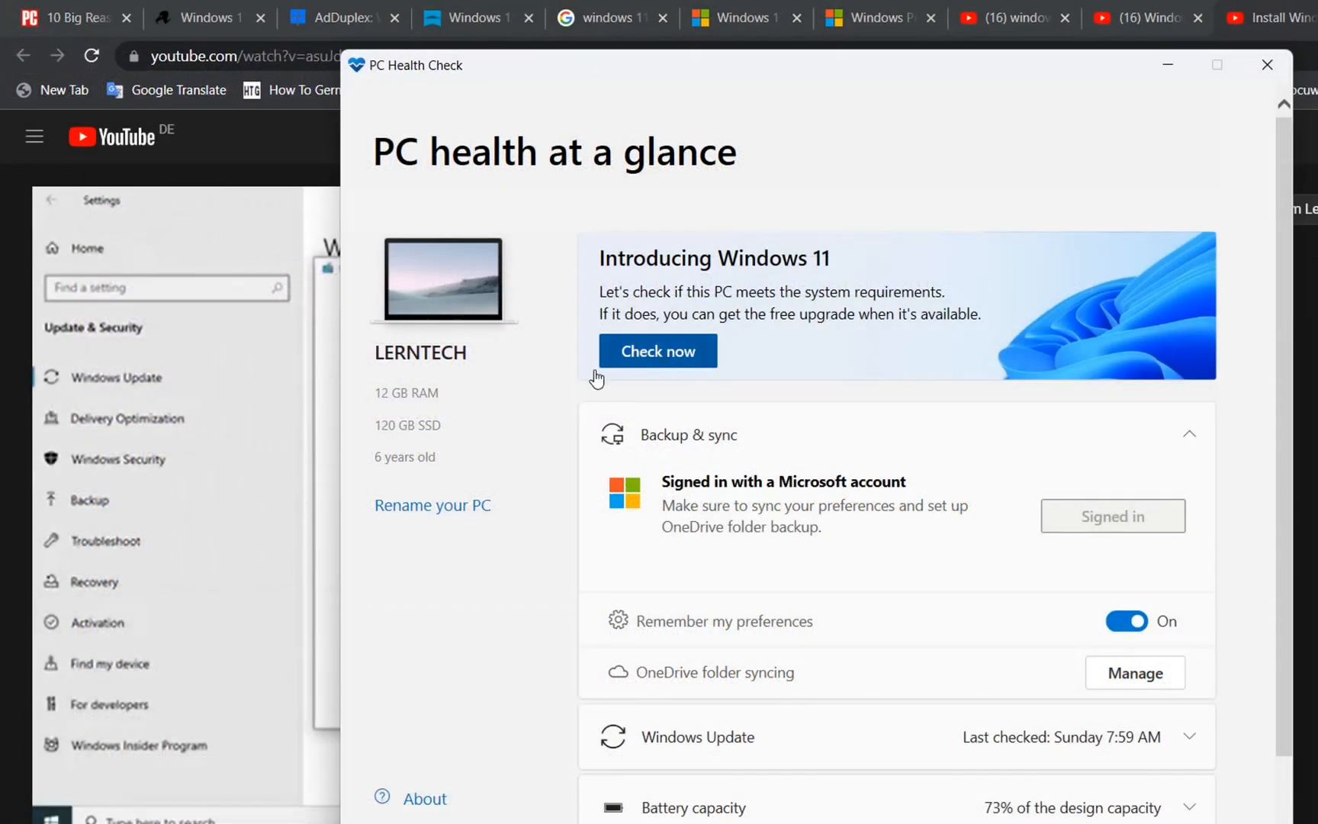
{"action": "mouse_move", "coordinate": [723, 205]}
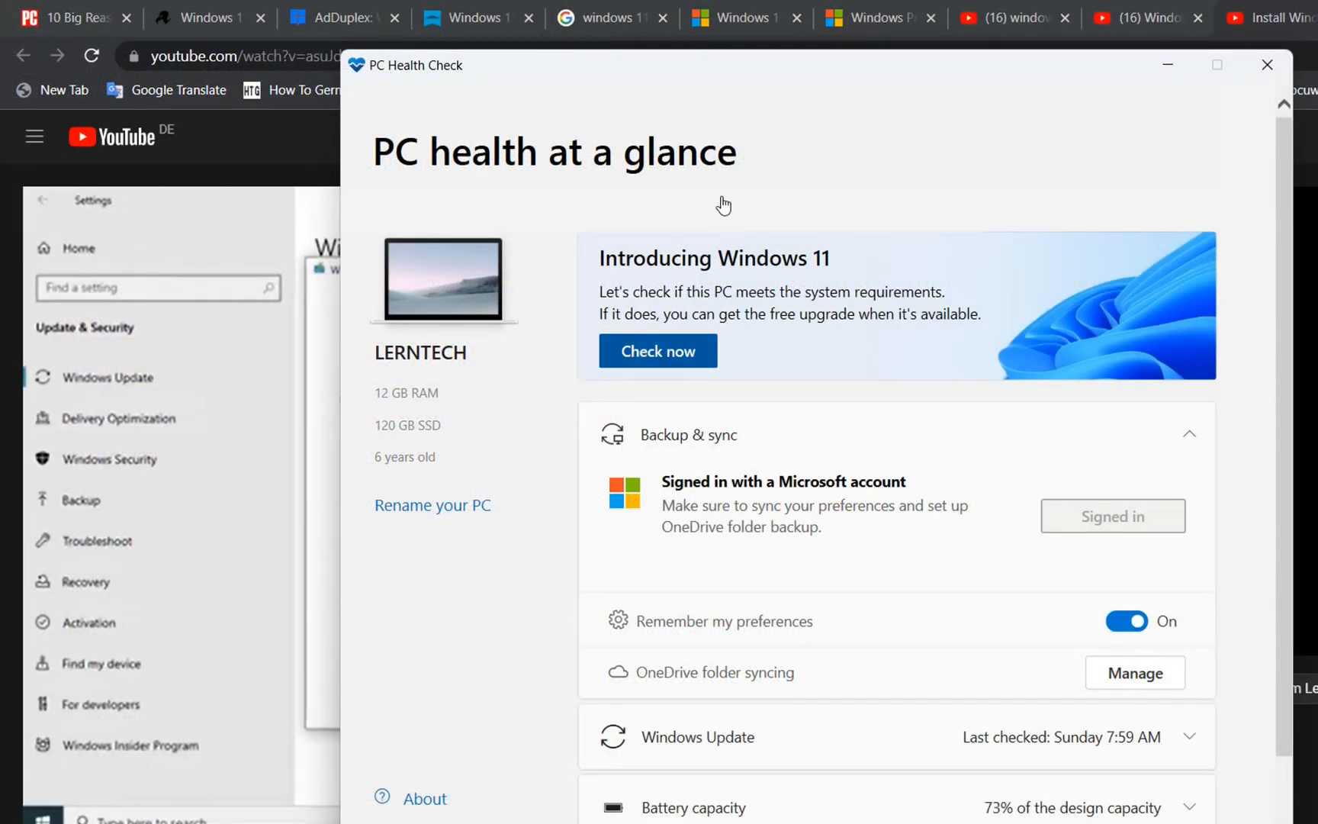
{"action": "mouse_move", "coordinate": [750, 259]}
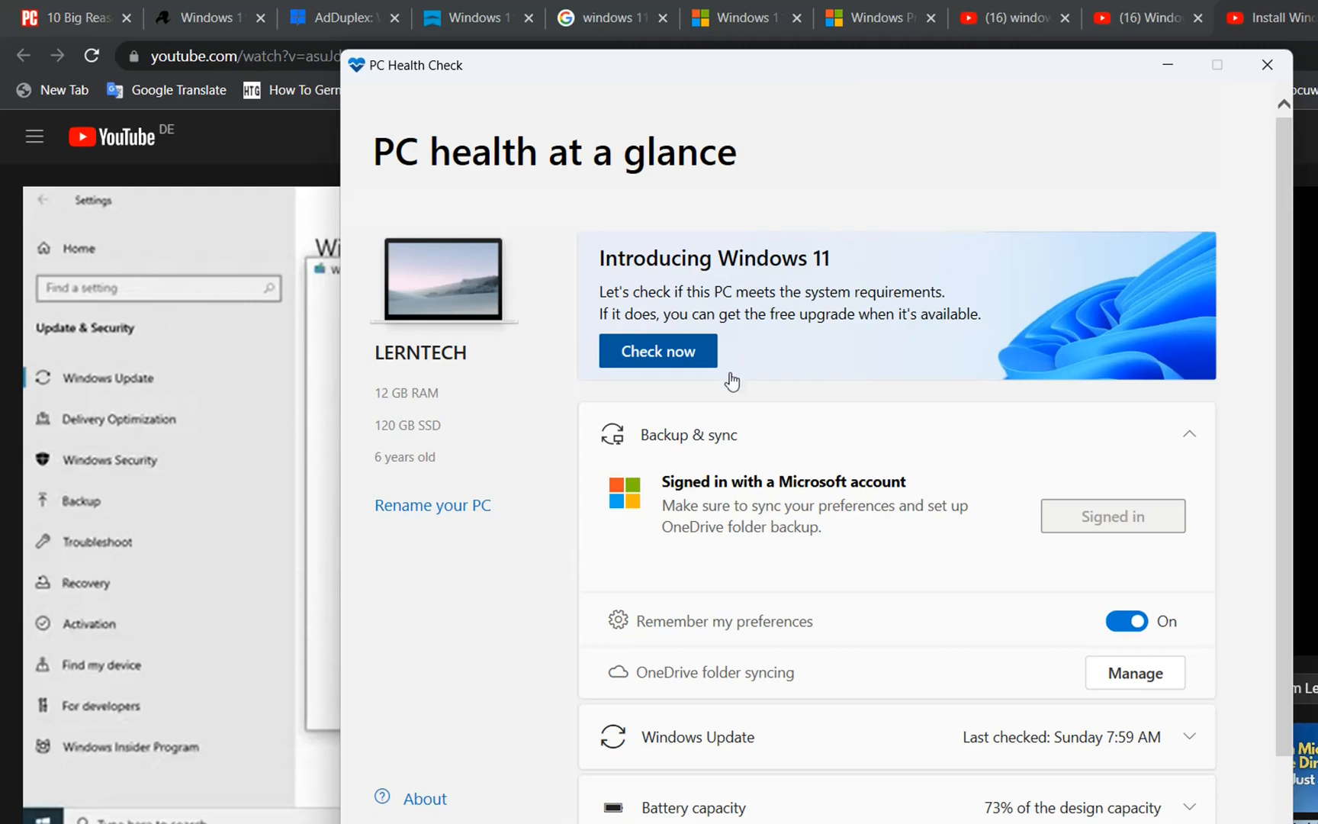
Step: Select near the Check now area of the PC Health Check video
{"action": "left_click", "coordinate": [658, 351]}
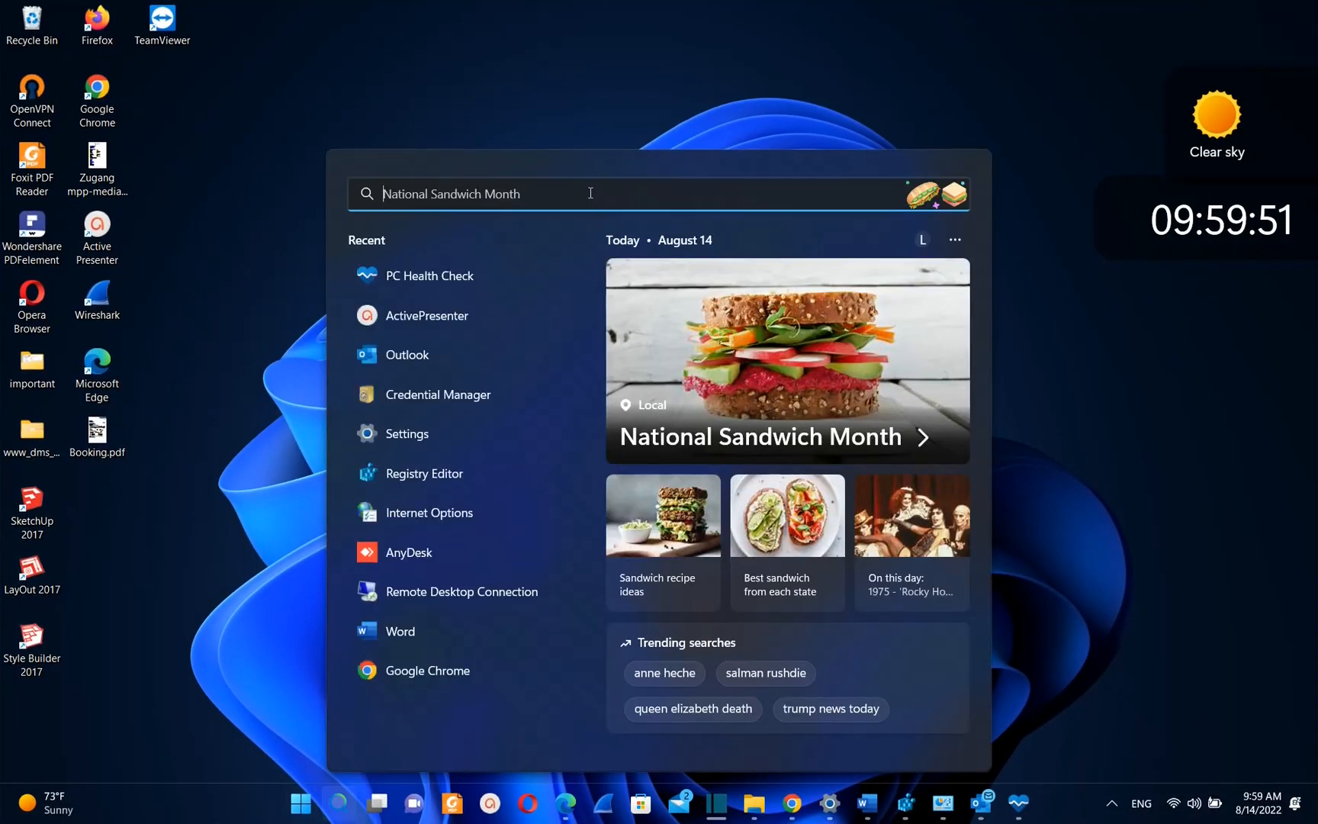
Step: Find and launch the Settings app from Windows search, then close it
{"action": "type", "text": "settings"}
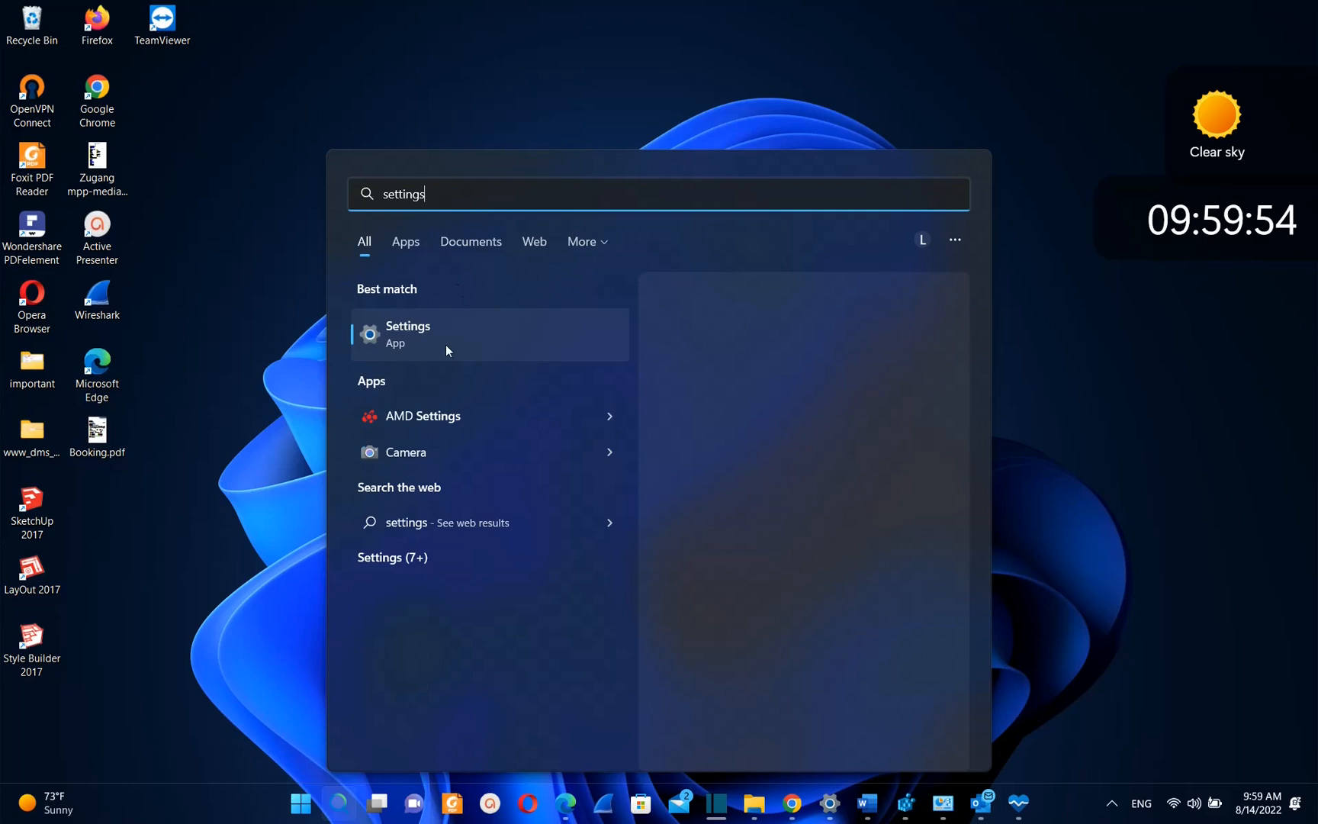
{"action": "left_click", "coordinate": [407, 334]}
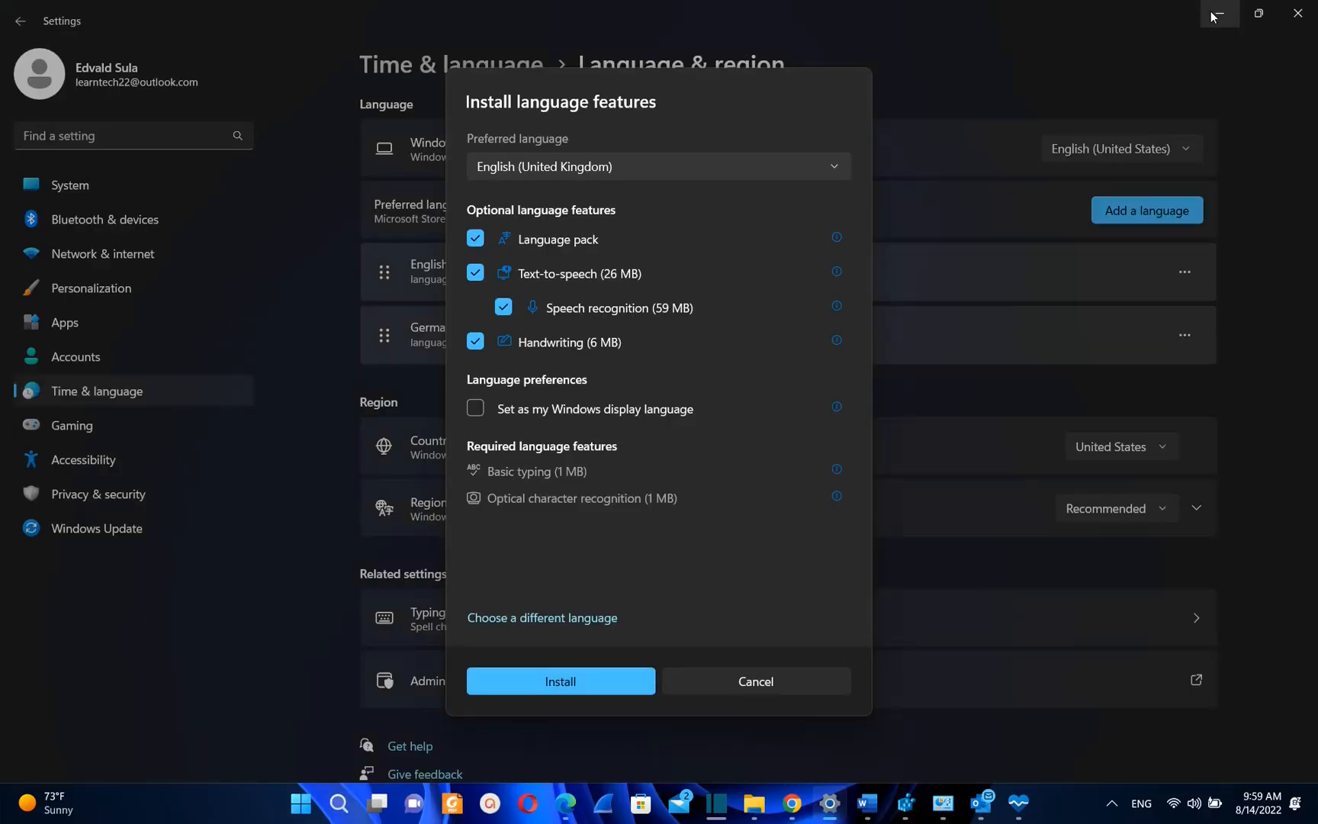
{"action": "left_click", "coordinate": [1297, 14]}
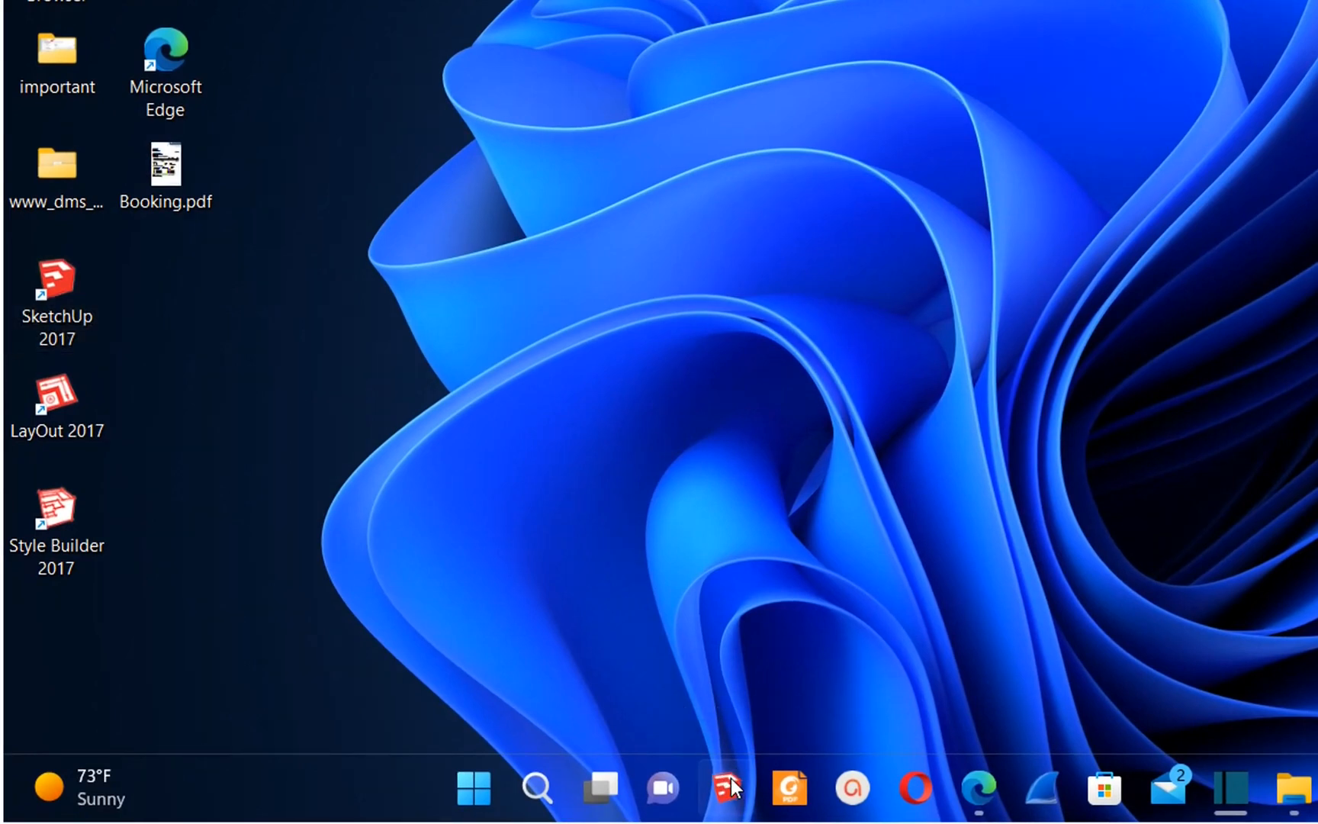
Step: Unpin SketchUp 2017 from the taskbar via its right-click menu
{"action": "right_click", "coordinate": [726, 788]}
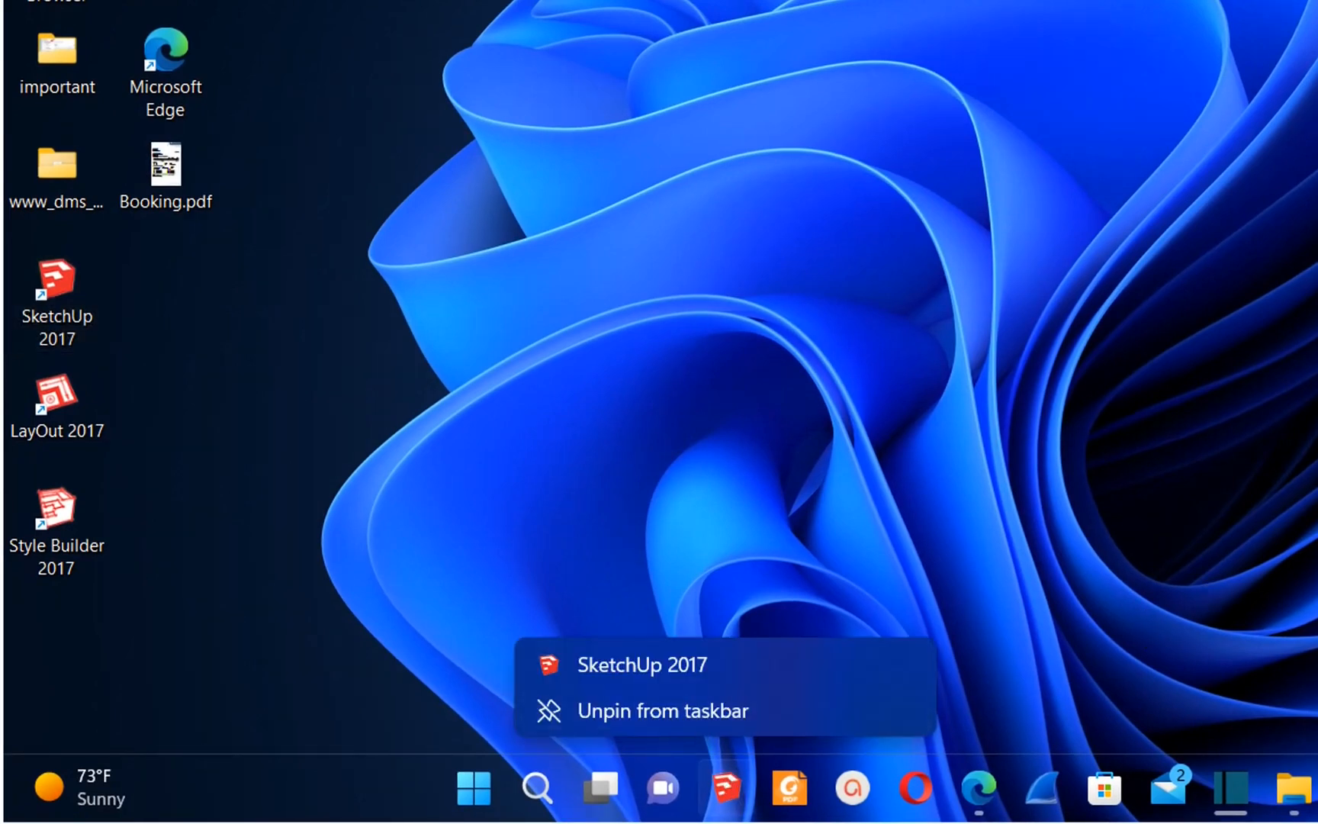
{"action": "left_click", "coordinate": [662, 711]}
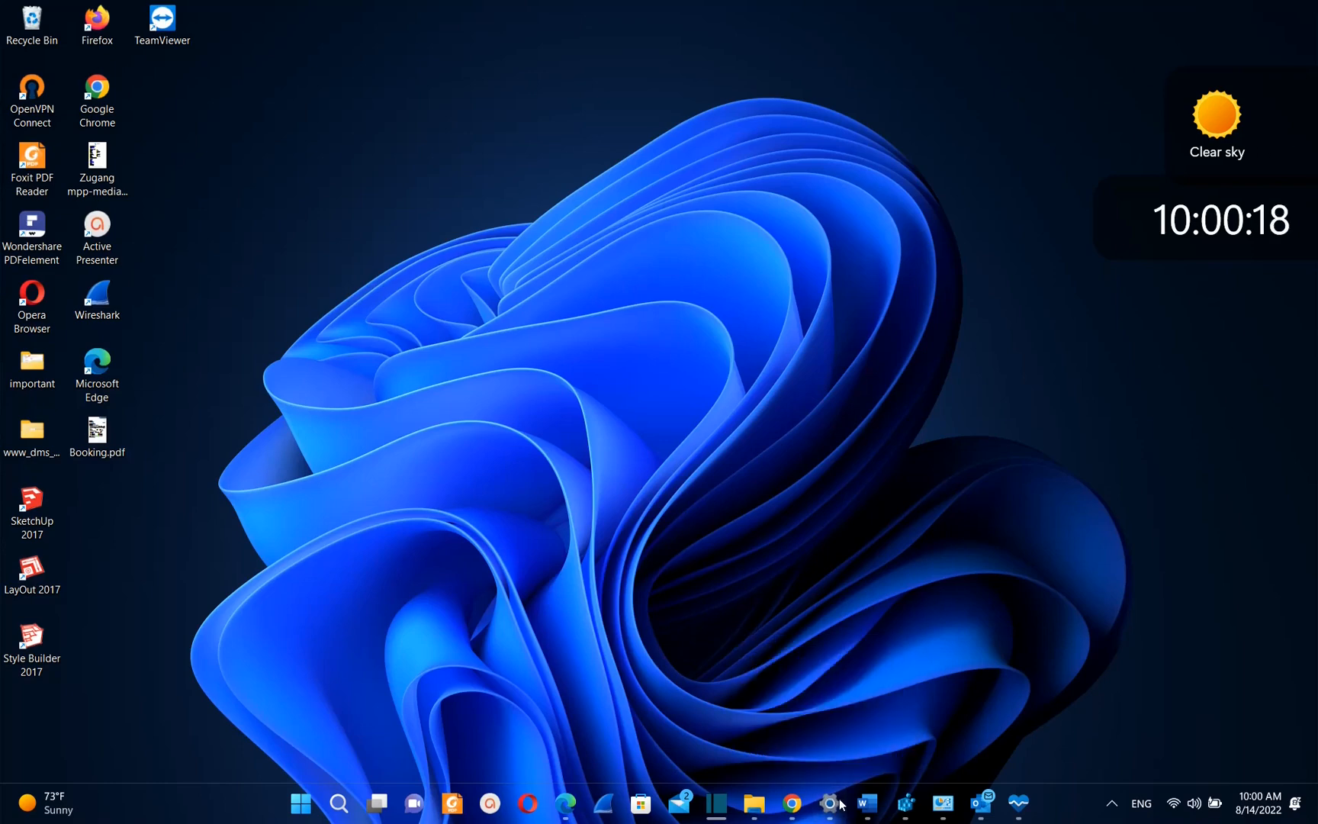
Step: Run winver from Windows search and centre the About Windows dialog showing version 22H2
{"action": "left_click", "coordinate": [791, 804]}
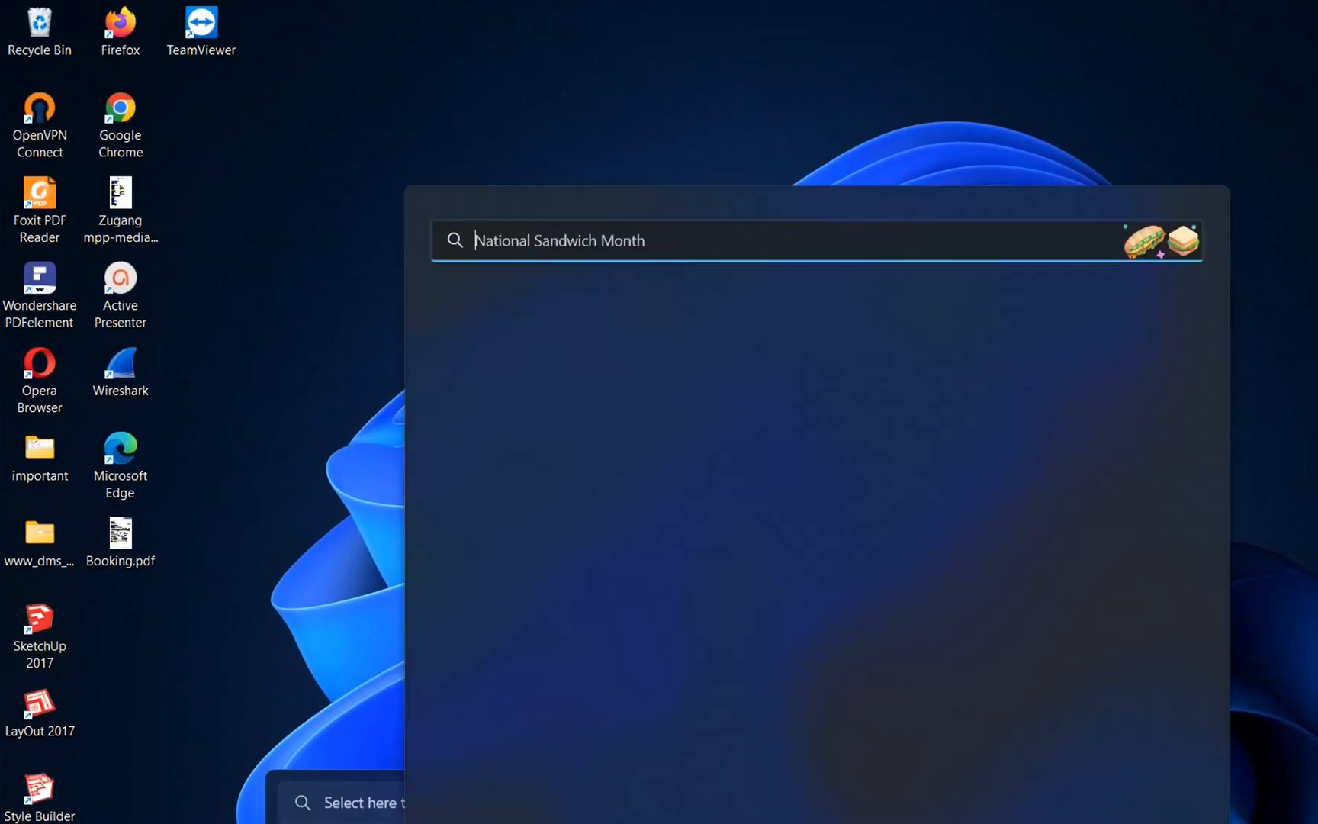
{"action": "type", "text": "windows PowerShell"}
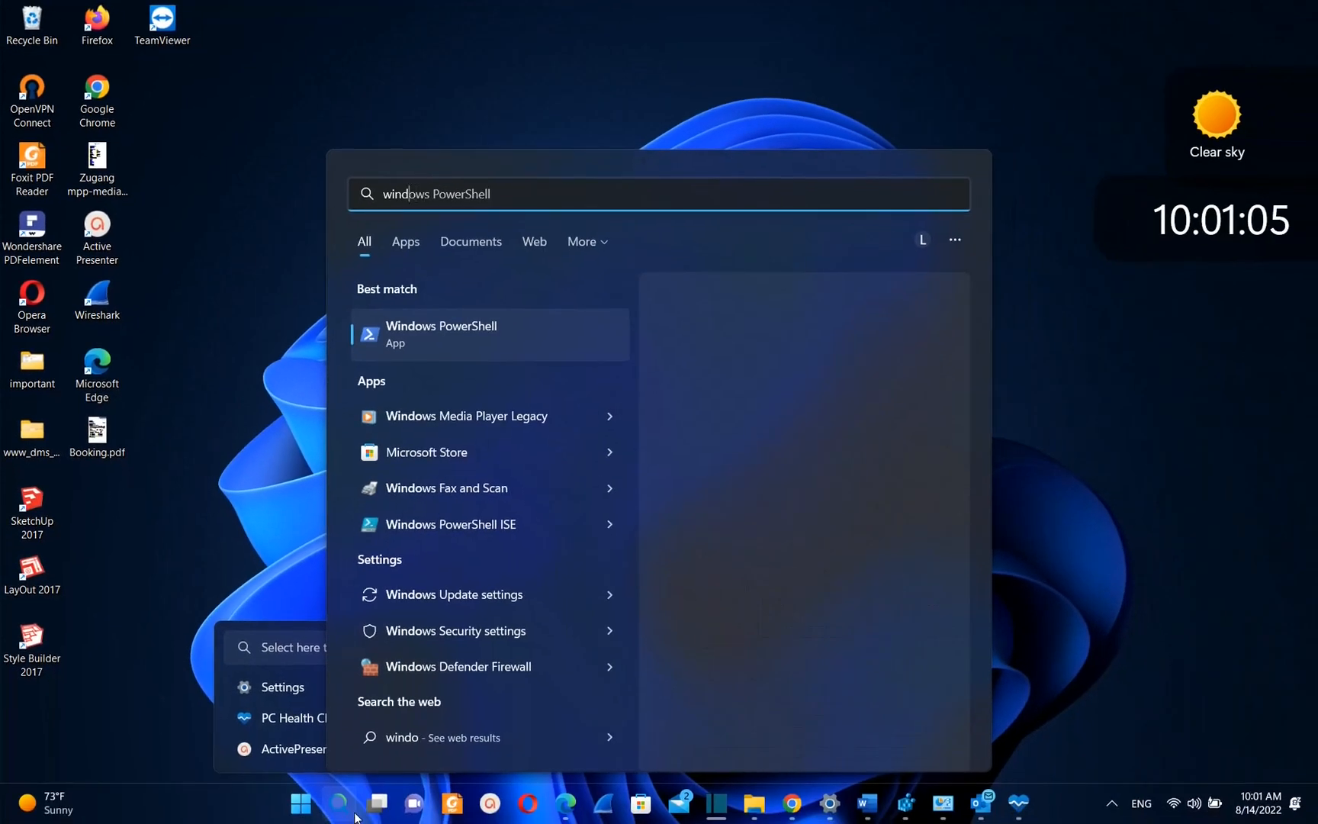
{"action": "type", "text": "winver"}
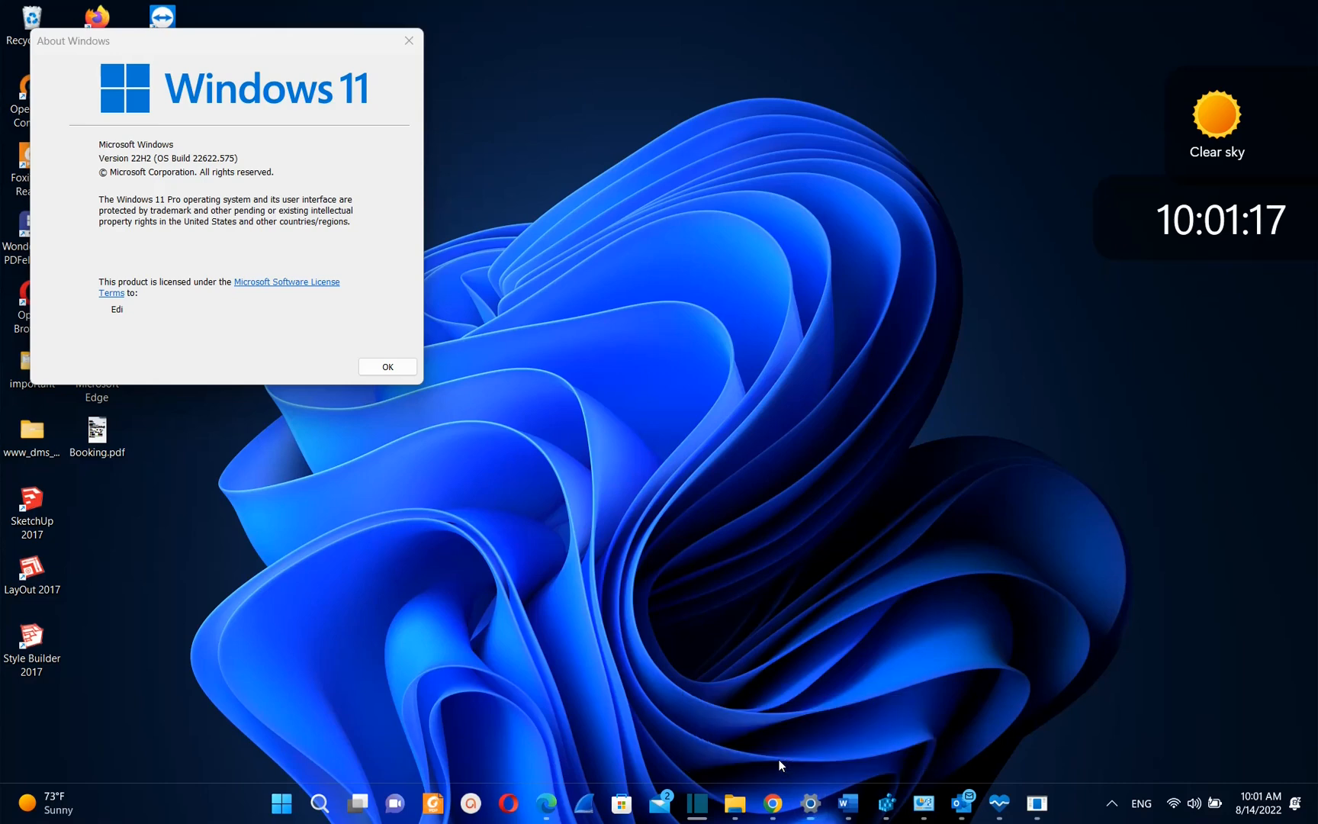
{"action": "left_click", "coordinate": [1141, 803]}
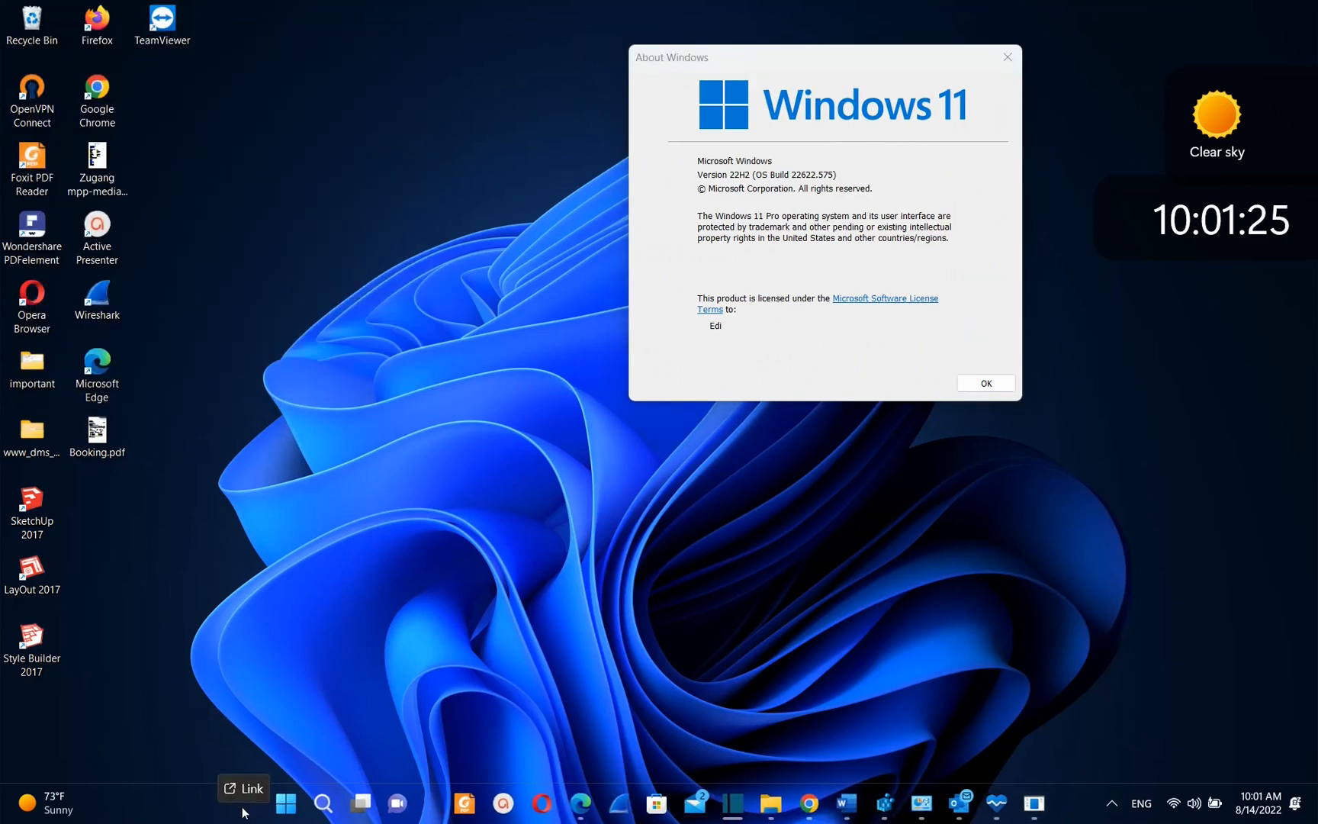
{"action": "mouse_move", "coordinate": [555, 686]}
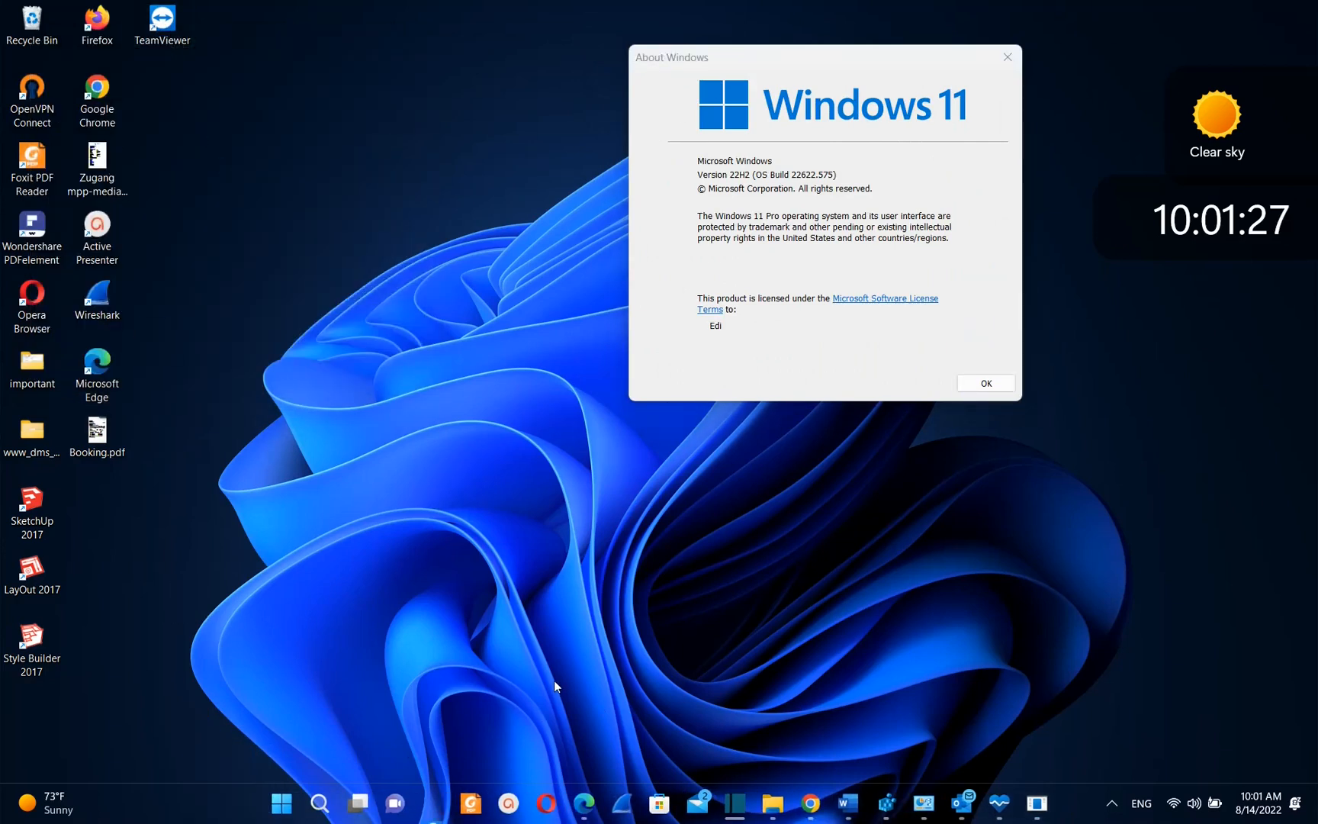
{"action": "left_click", "coordinate": [280, 802]}
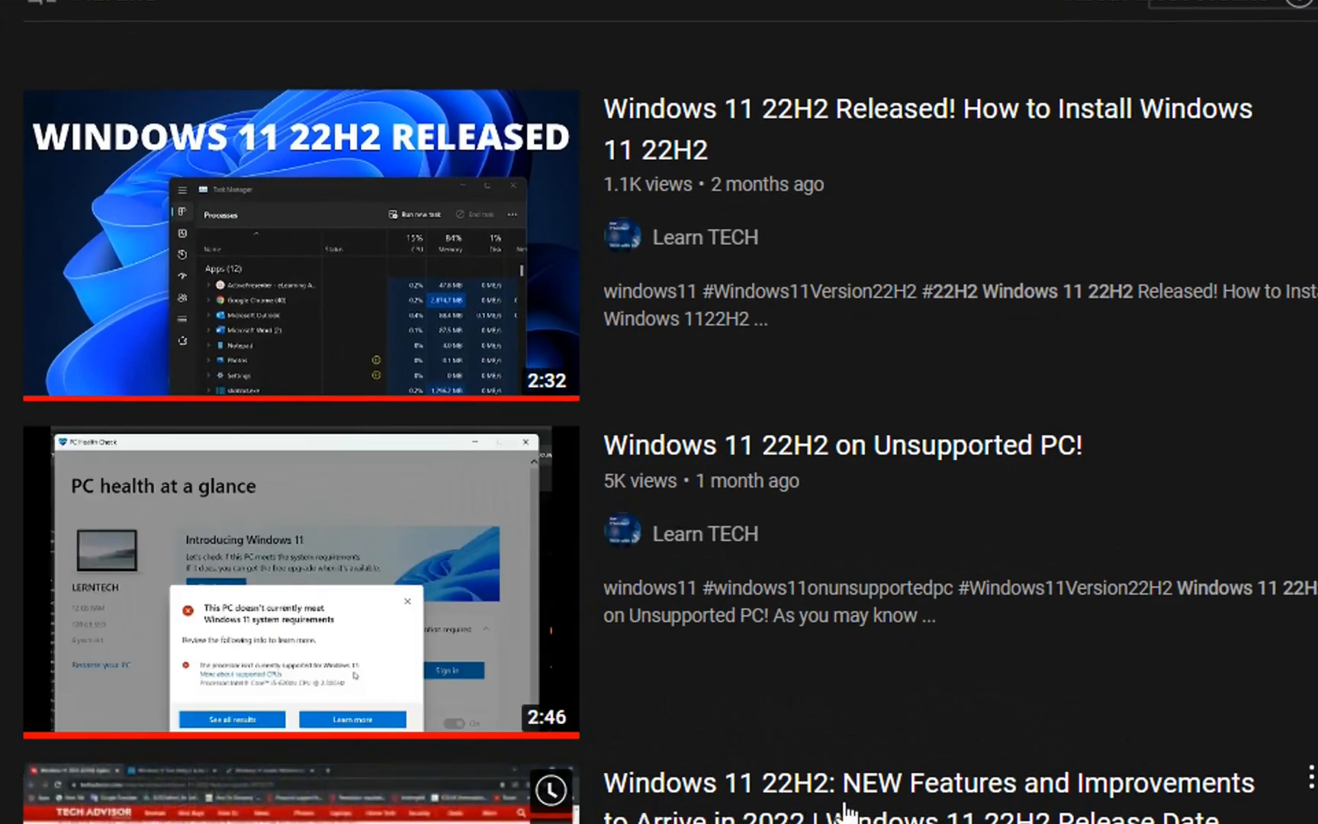
Step: Scroll the Windows 11 22H2 video results down to the Insider Preview Build video
{"action": "scroll", "scroll_direction": "down", "scroll_amount": 3}
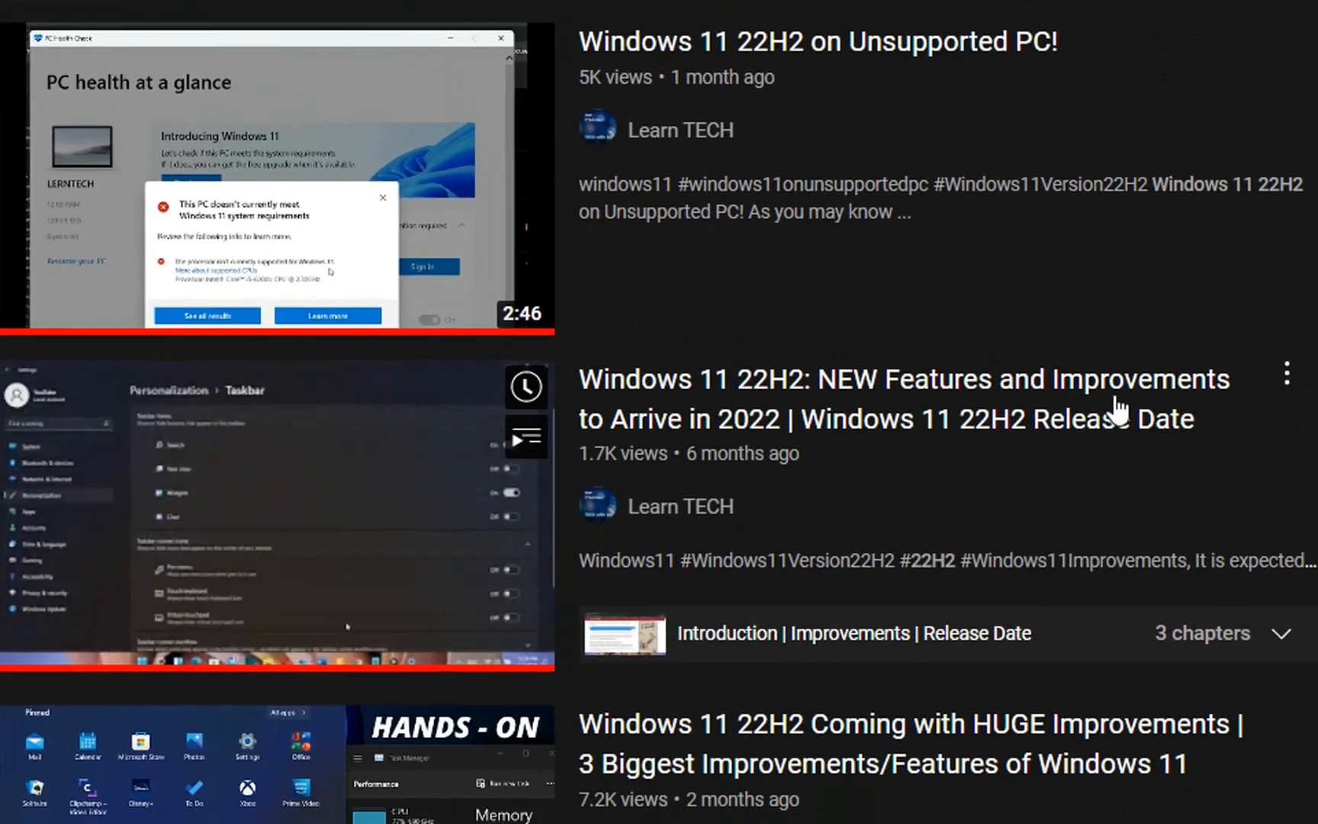
{"action": "scroll", "scroll_direction": "down", "scroll_amount": 3}
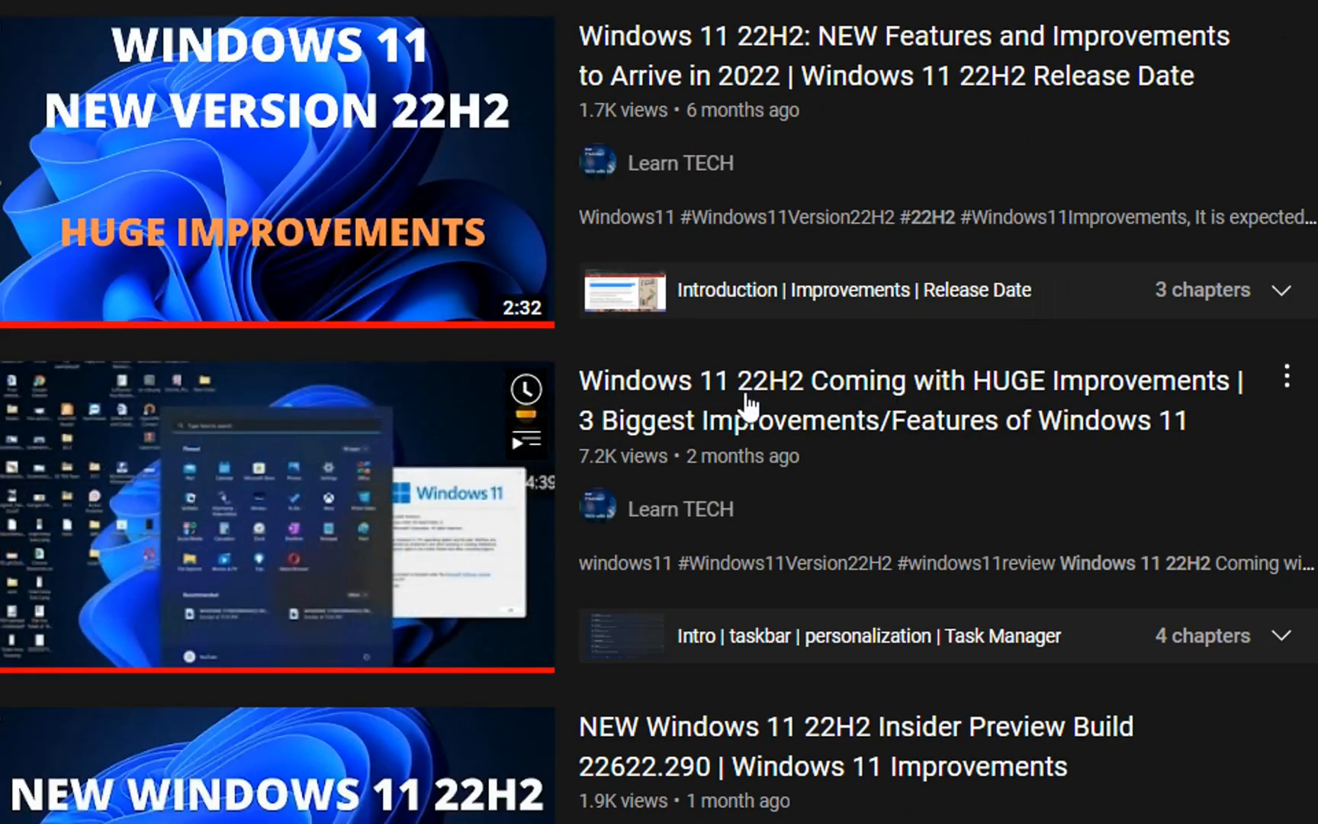
{"action": "scroll", "scroll_direction": "down", "scroll_amount": 3}
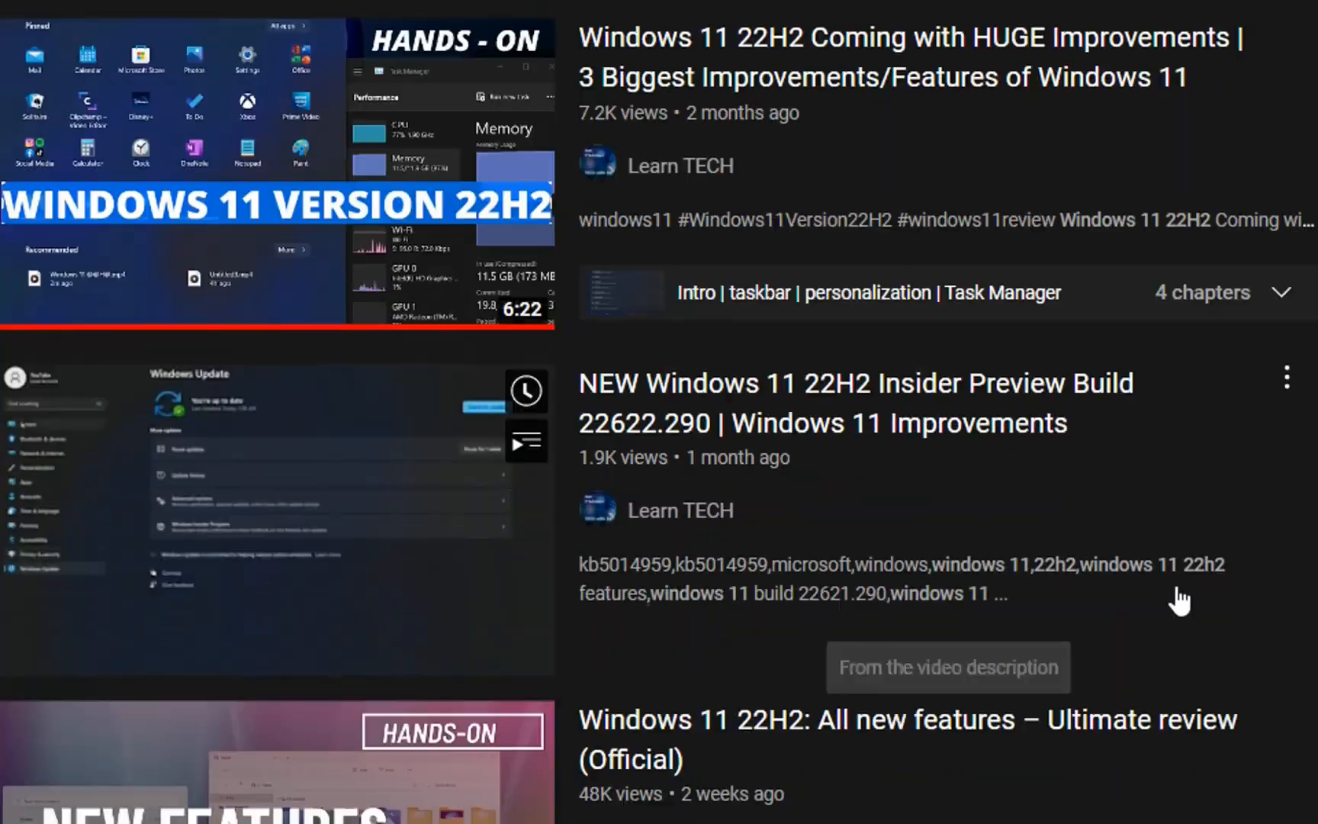
{"action": "scroll", "scroll_direction": "down", "scroll_amount": 3}
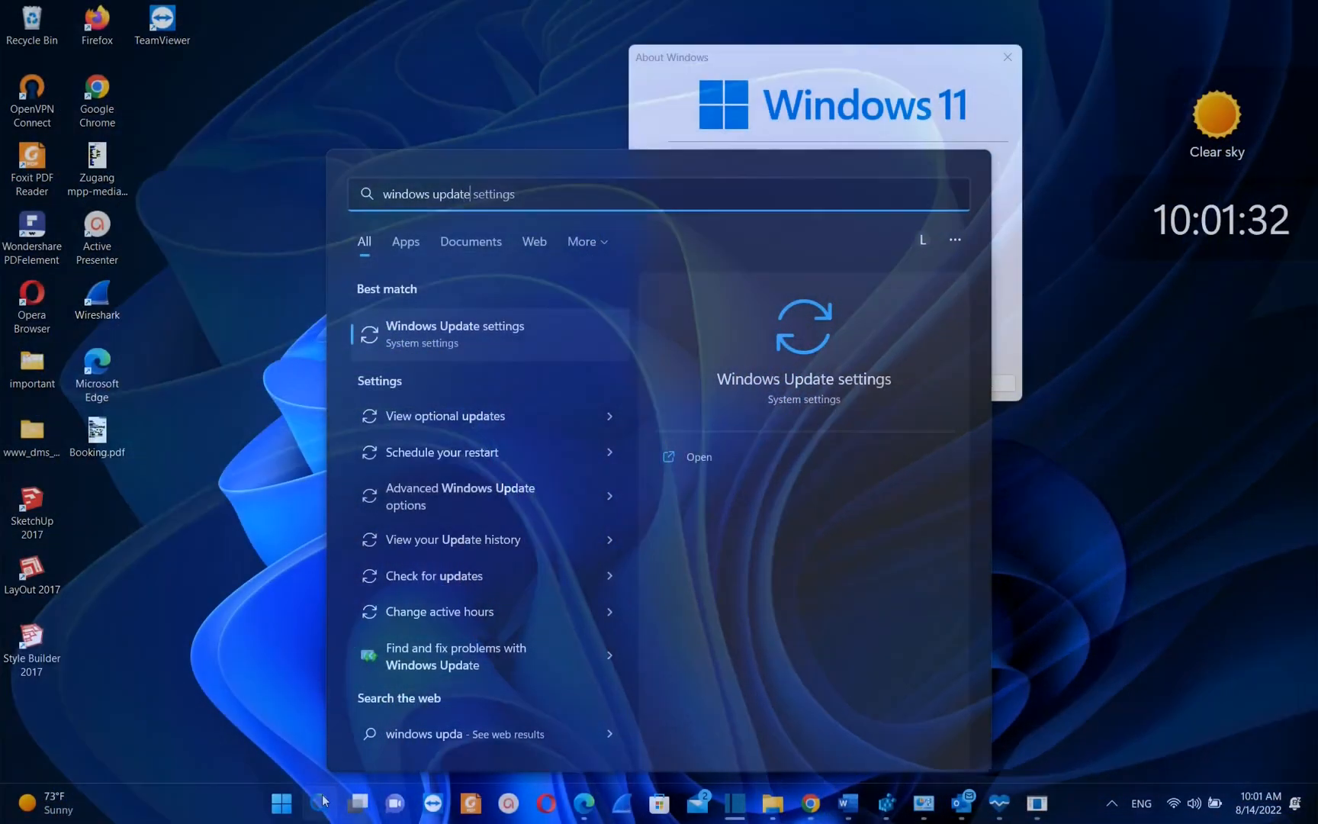
Step: Search 'Check for updates', view Windows Update's update history and scroll through it
{"action": "type", "text": "Check for updates"}
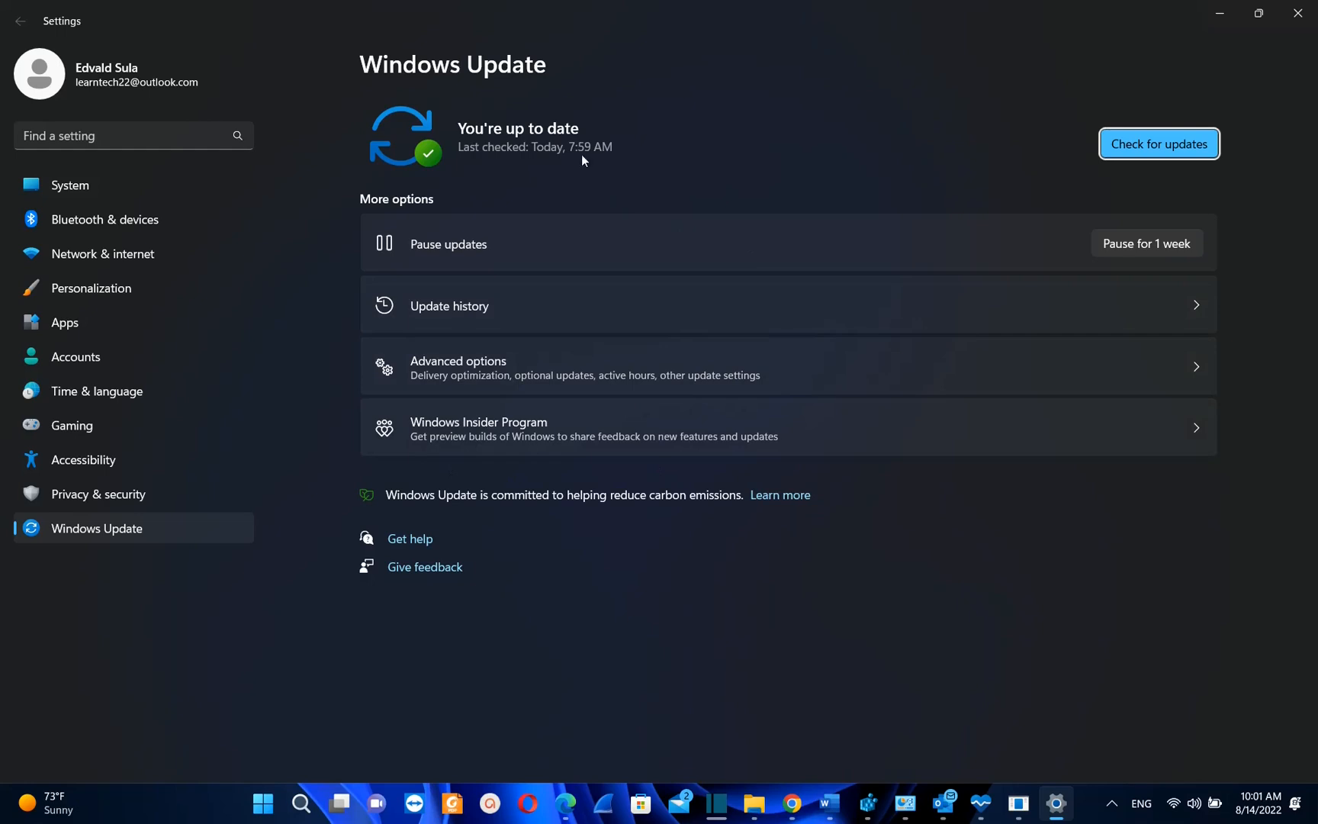
{"action": "mouse_move", "coordinate": [507, 379]}
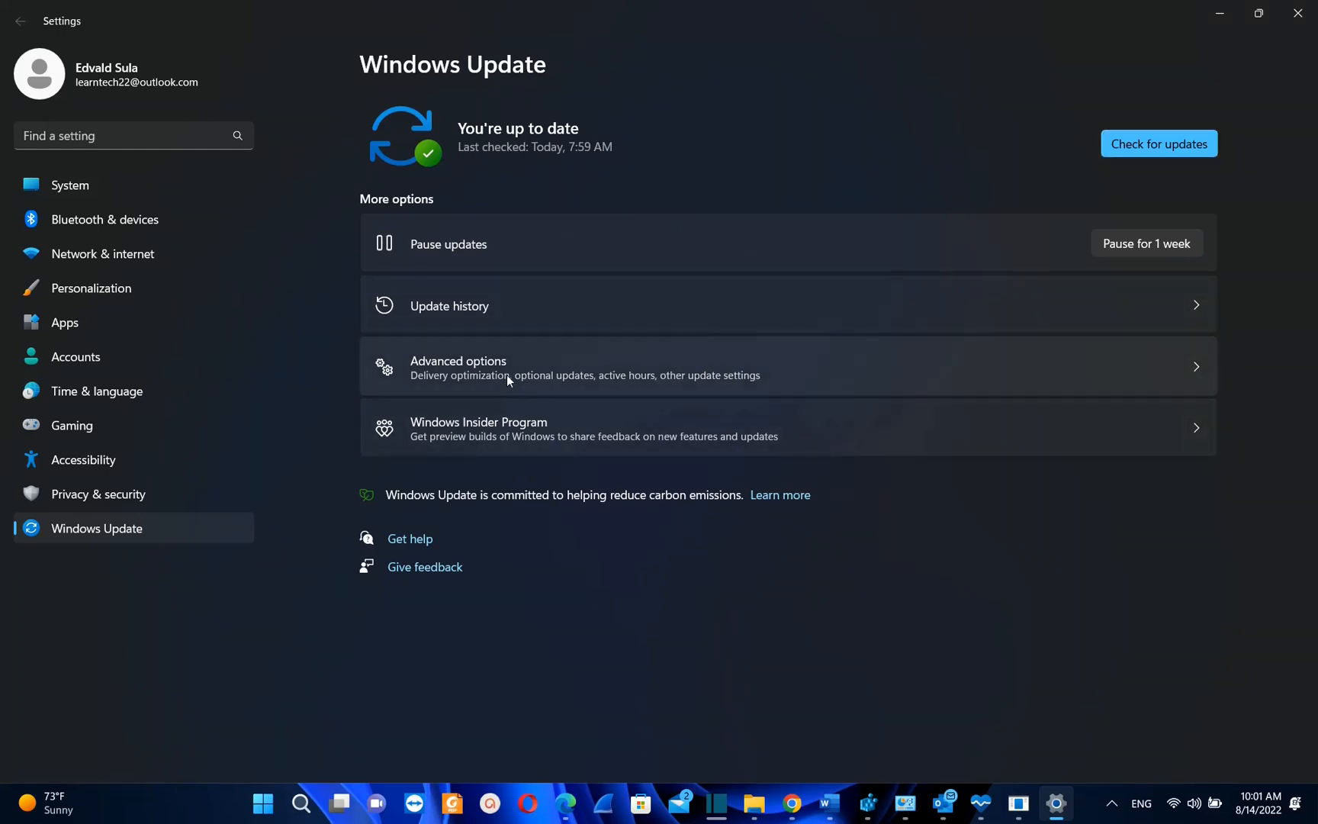
{"action": "left_click", "coordinate": [448, 305]}
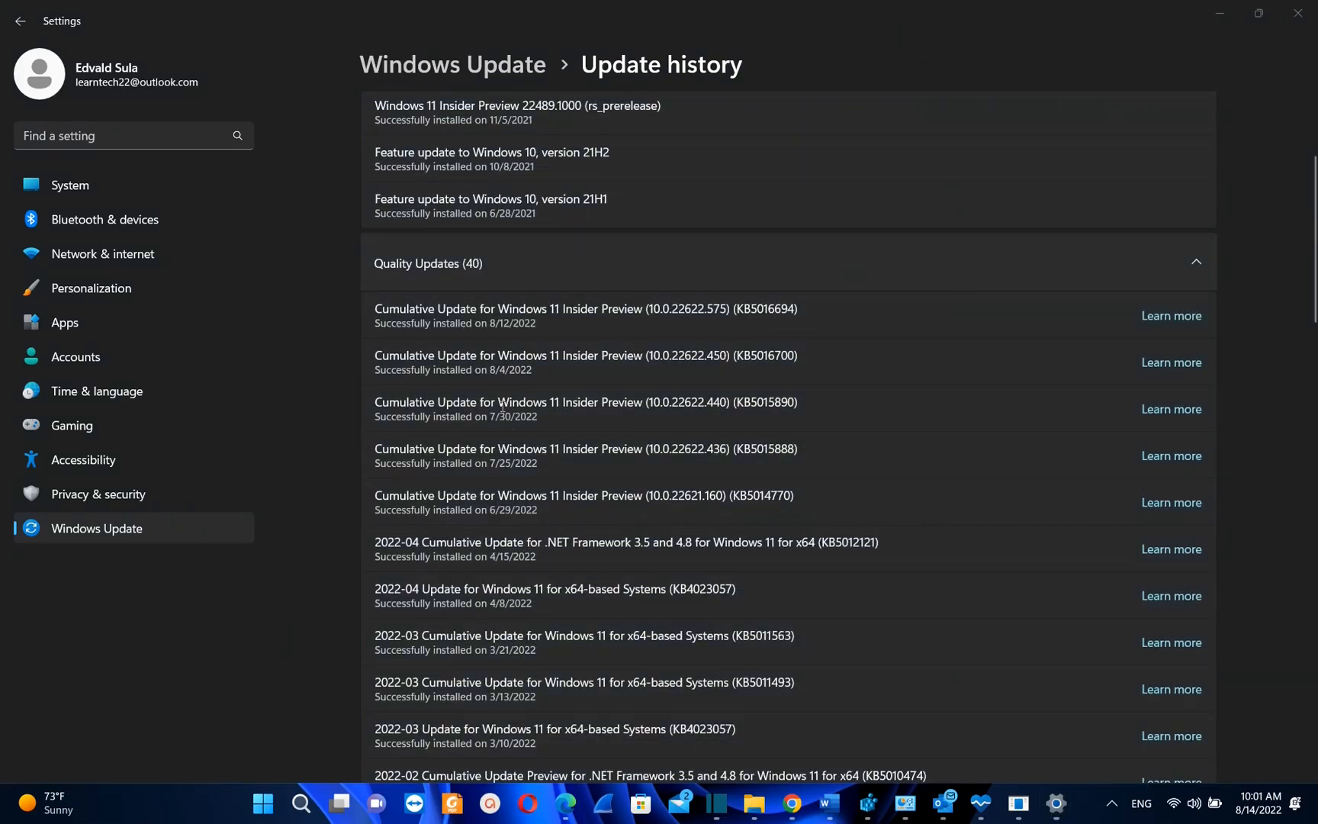
{"action": "scroll", "scroll_direction": "down", "scroll_amount": 3}
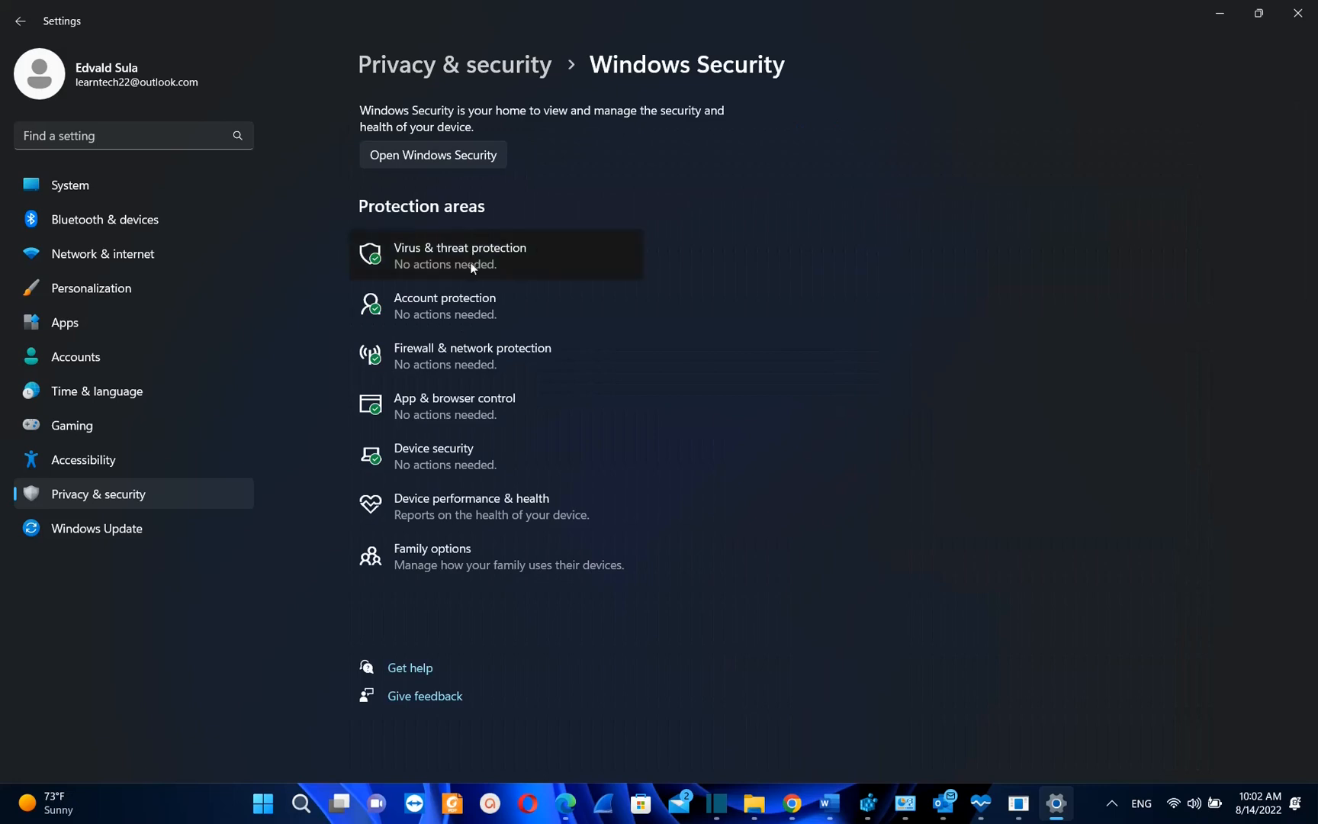
{"action": "mouse_move", "coordinate": [946, 770]}
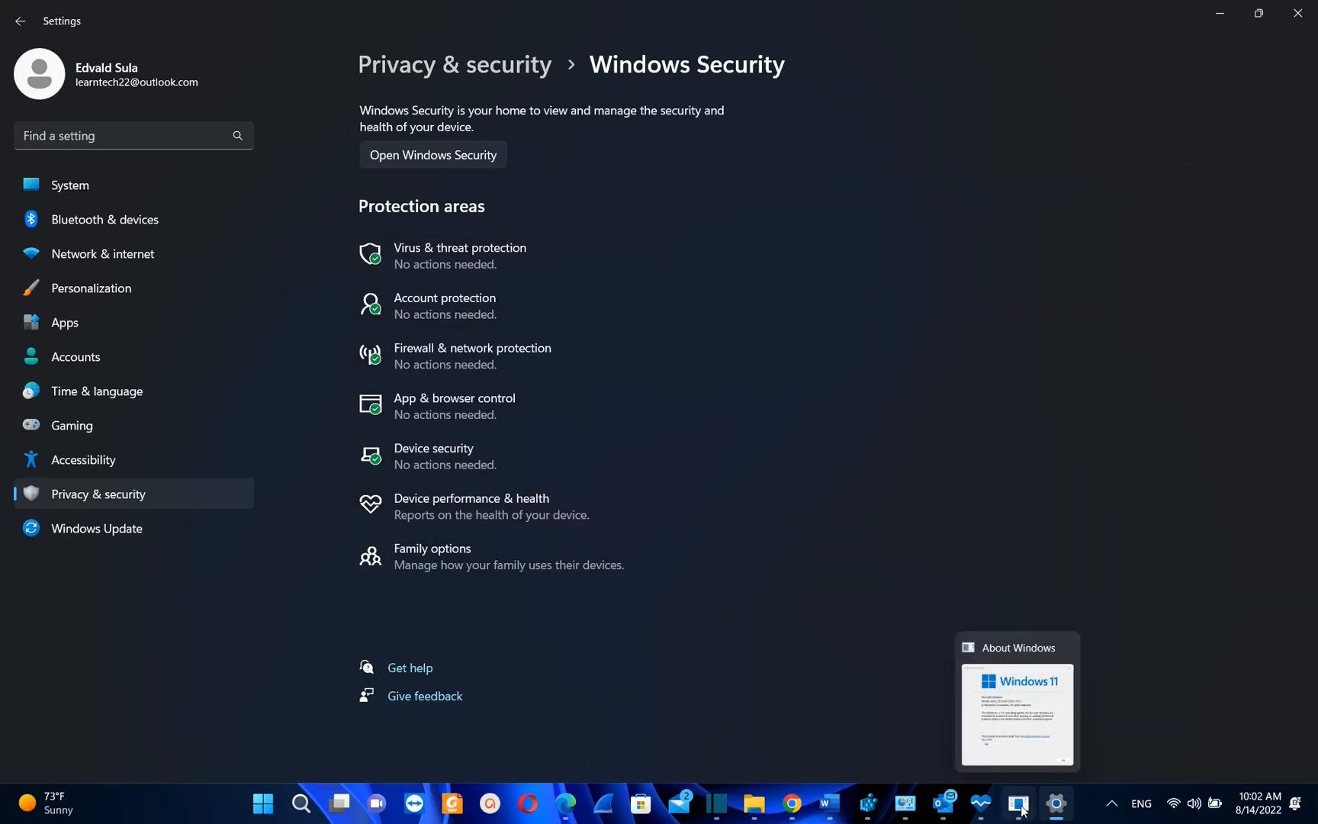
{"action": "mouse_move", "coordinate": [754, 803]}
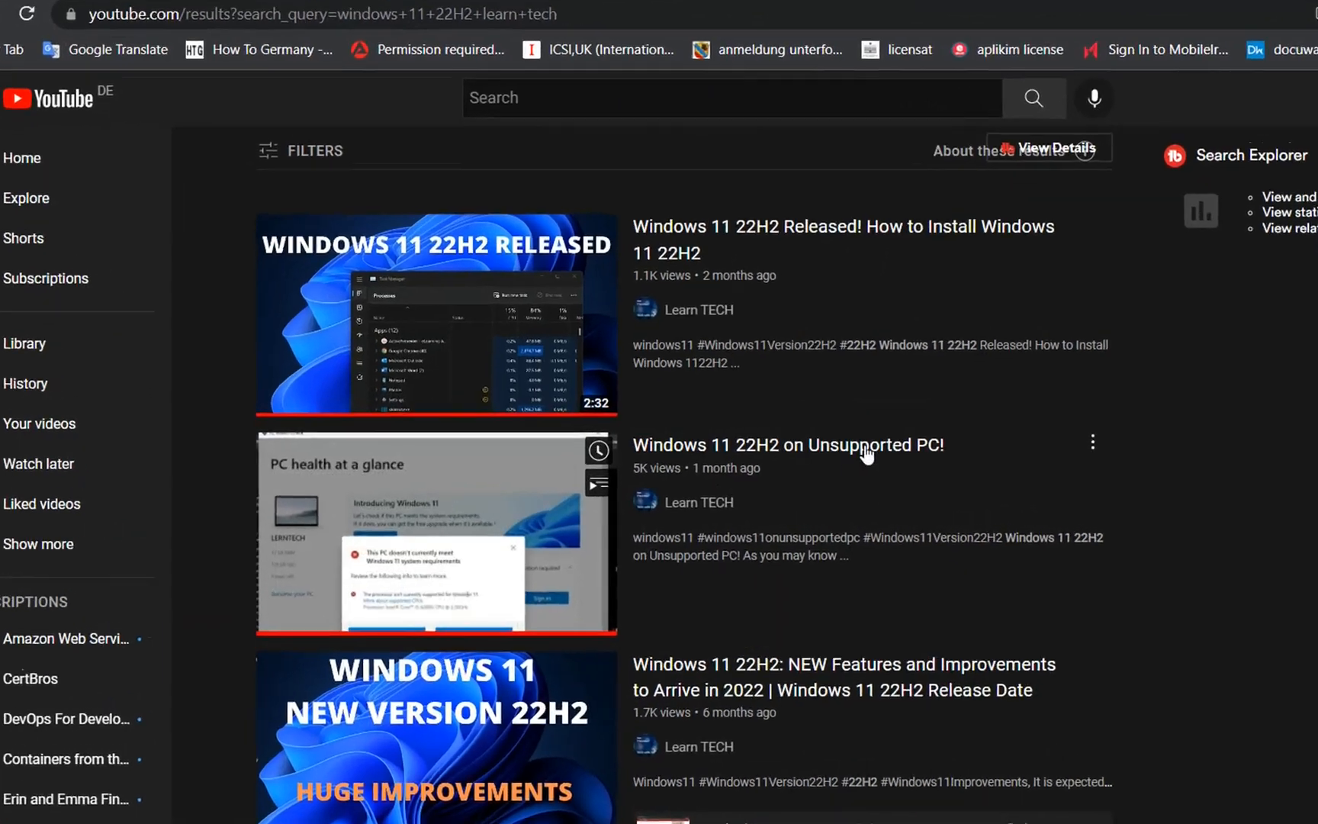
Step: Scroll the 22H2 results down past the 'NEW Features and Improvements' video
{"action": "scroll", "scroll_direction": "down", "scroll_amount": 3}
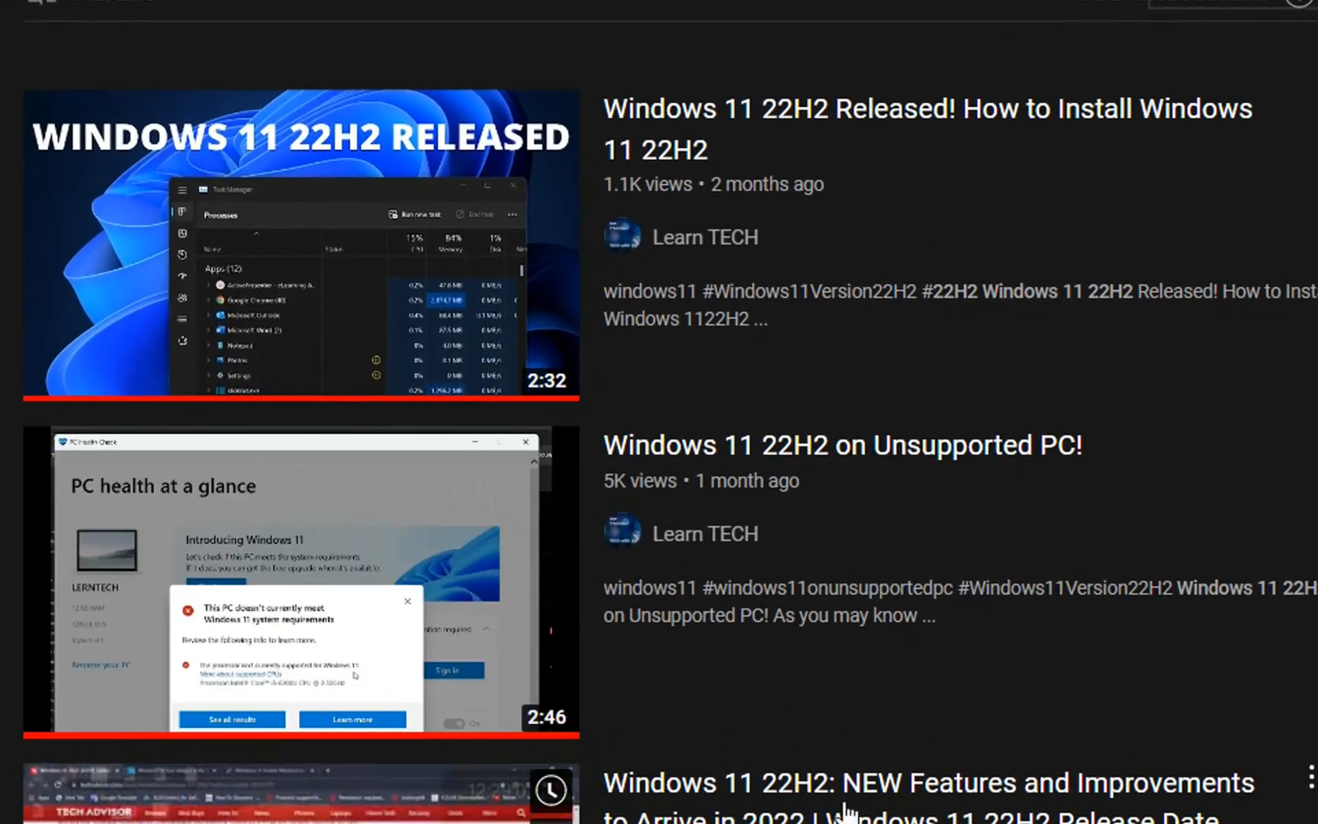
{"action": "scroll", "scroll_direction": "down", "scroll_amount": 3}
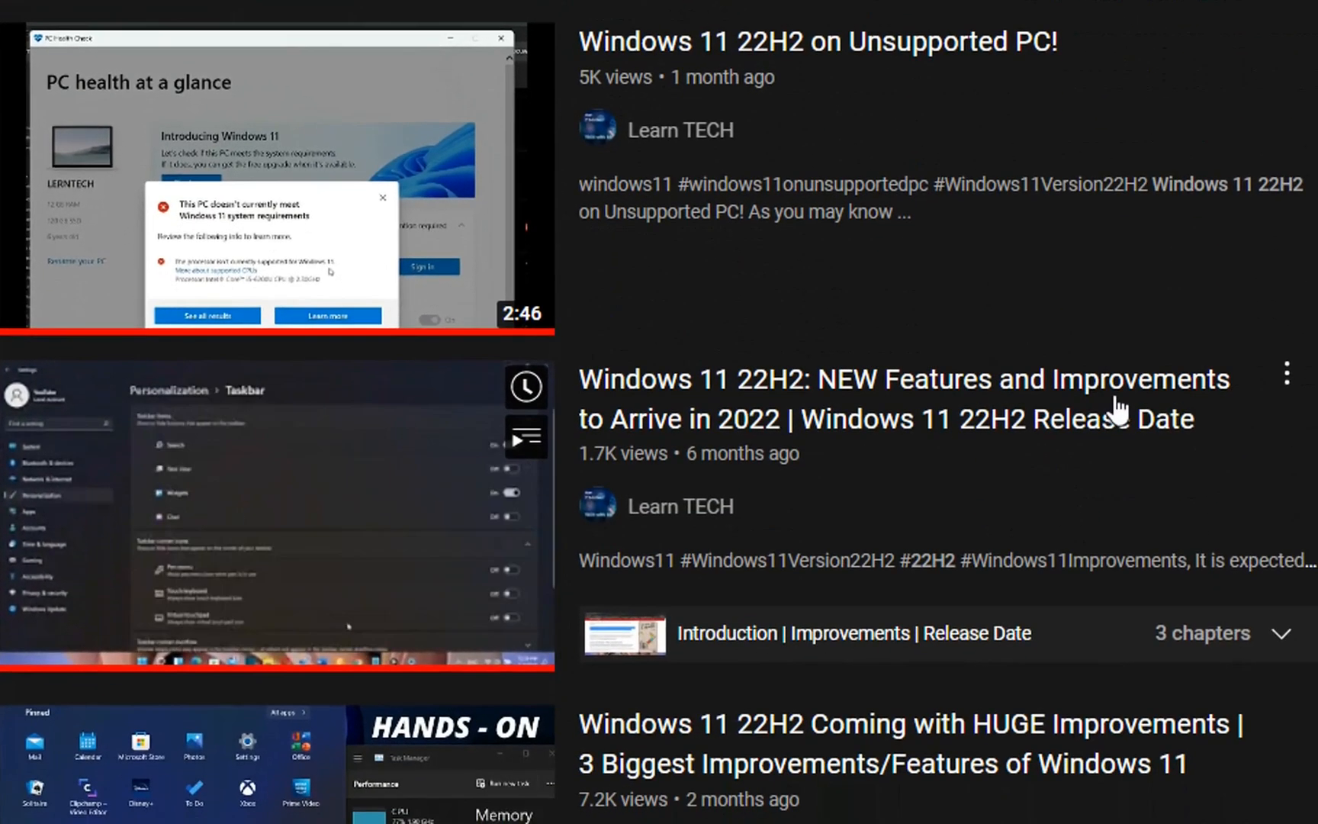
{"action": "scroll", "scroll_direction": "down", "scroll_amount": 3}
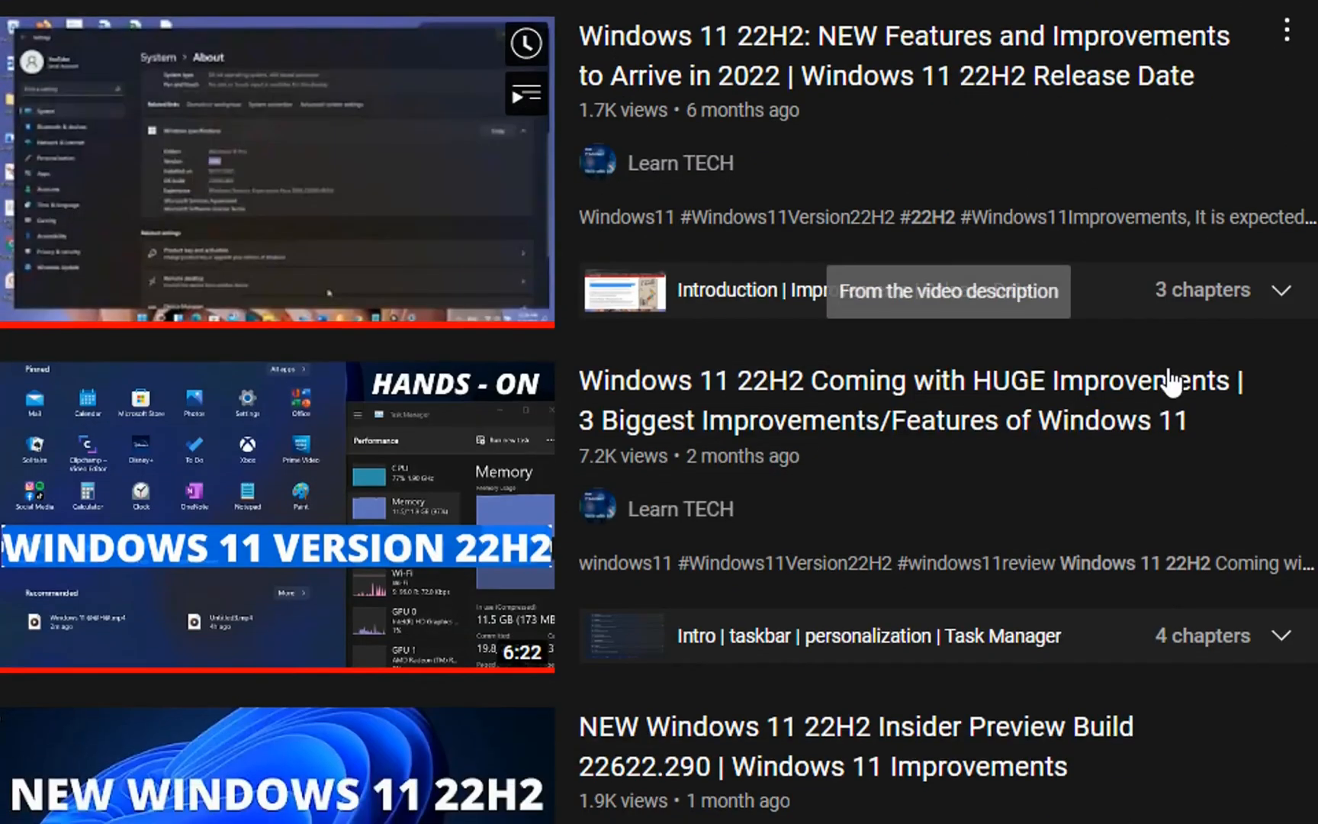